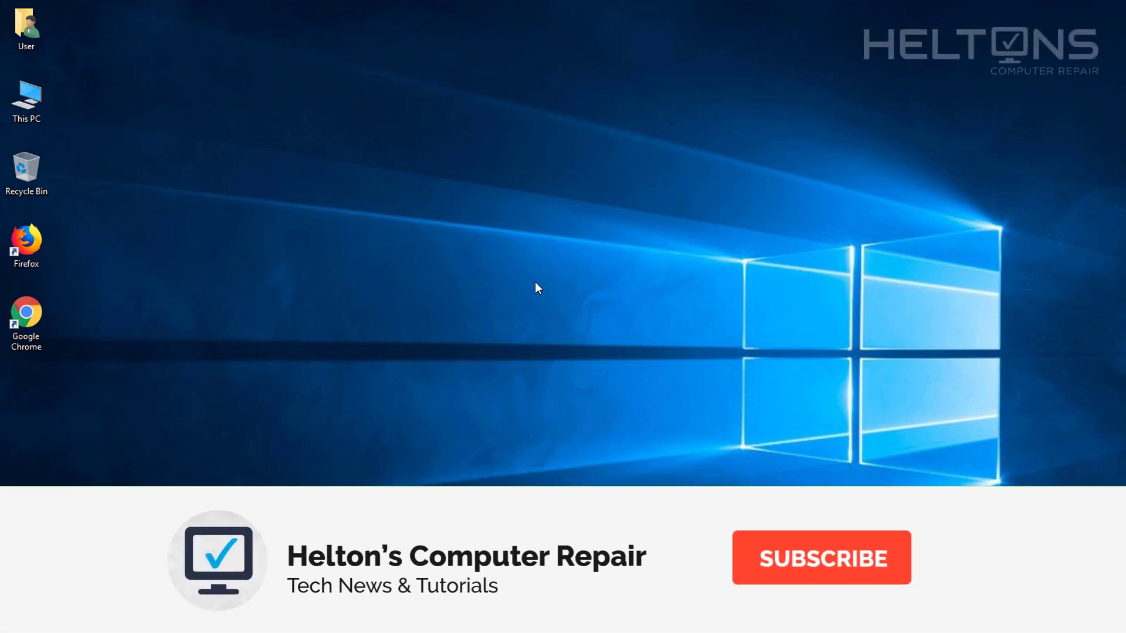
Change the taskbar setting so the Win+X menu offers Command Prompt instead of PowerShell.
left_click(821, 557)
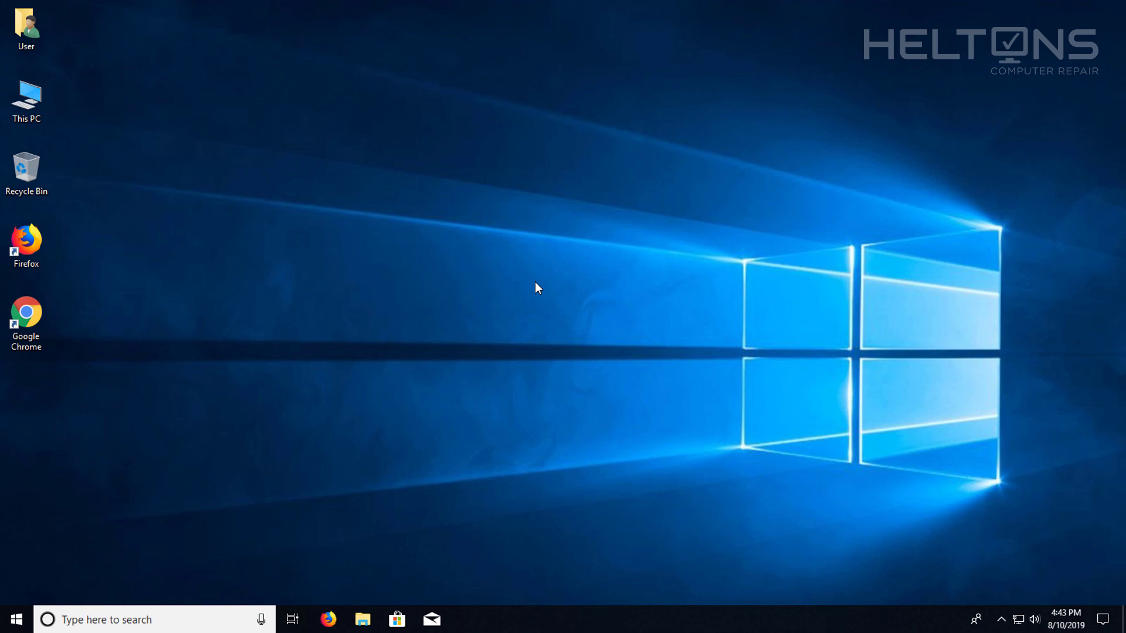
mouse_move(521, 315)
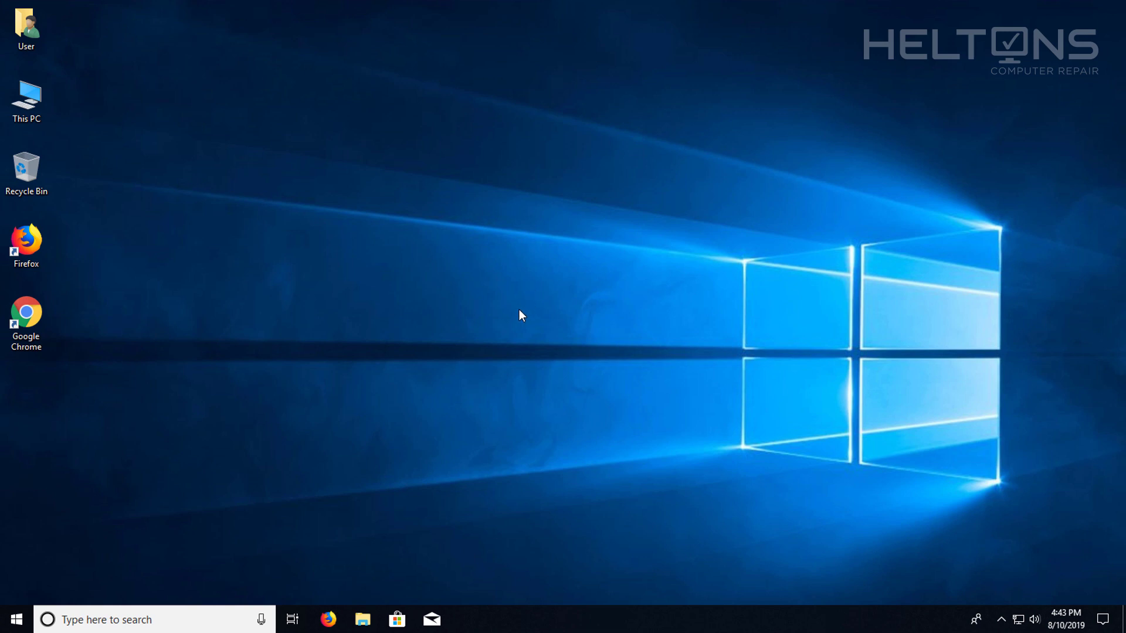
mouse_move(14, 619)
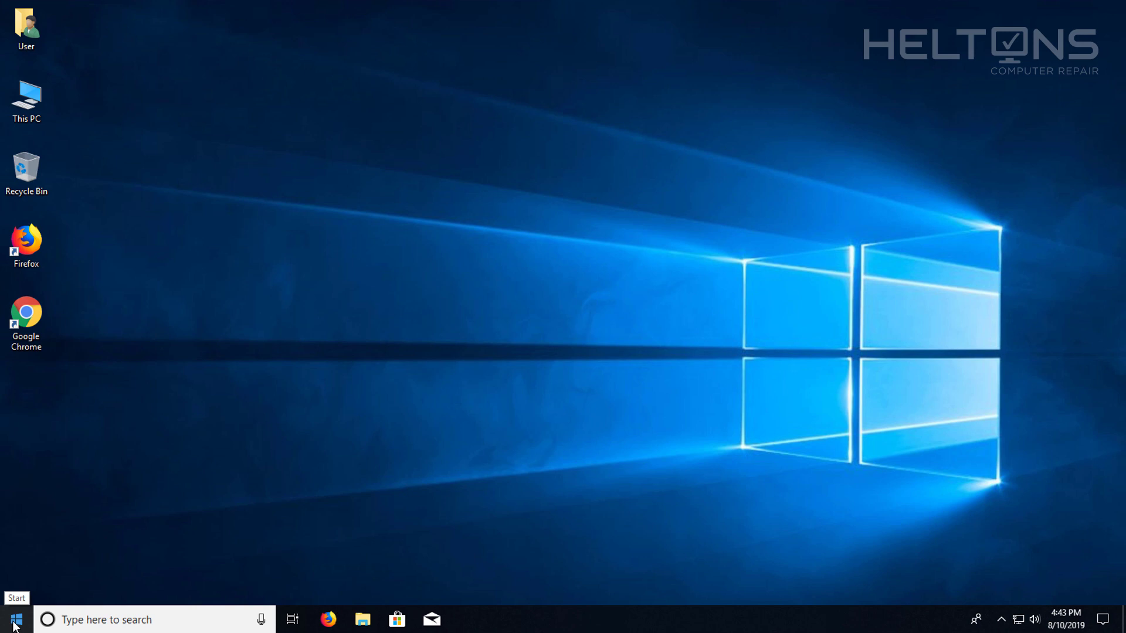
right_click(15, 619)
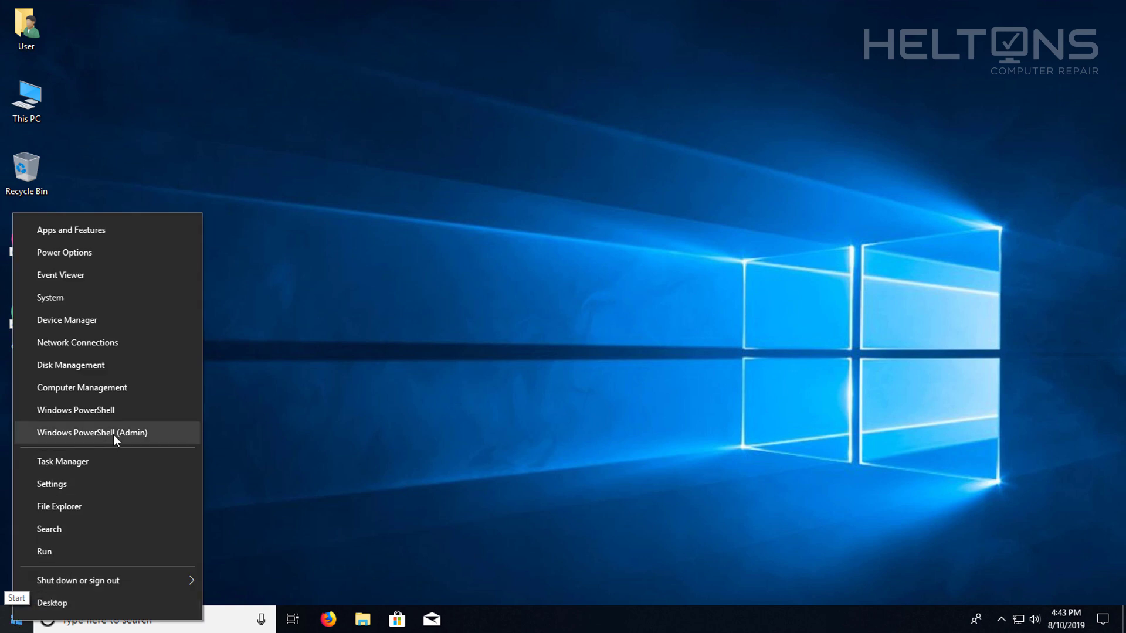
mouse_move(122, 438)
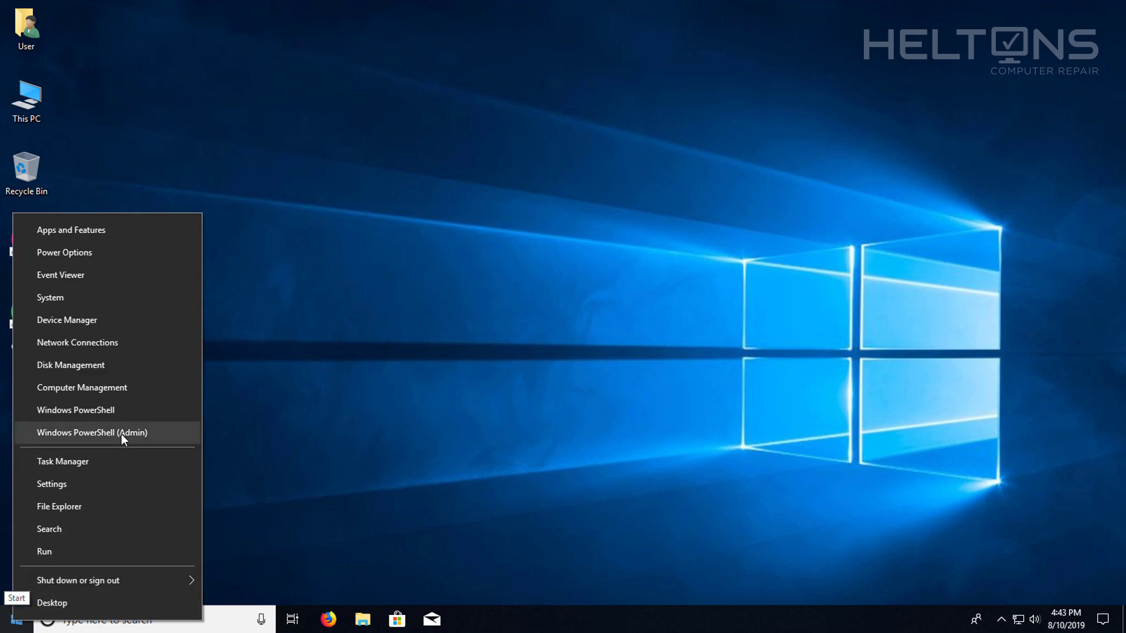
mouse_move(57, 437)
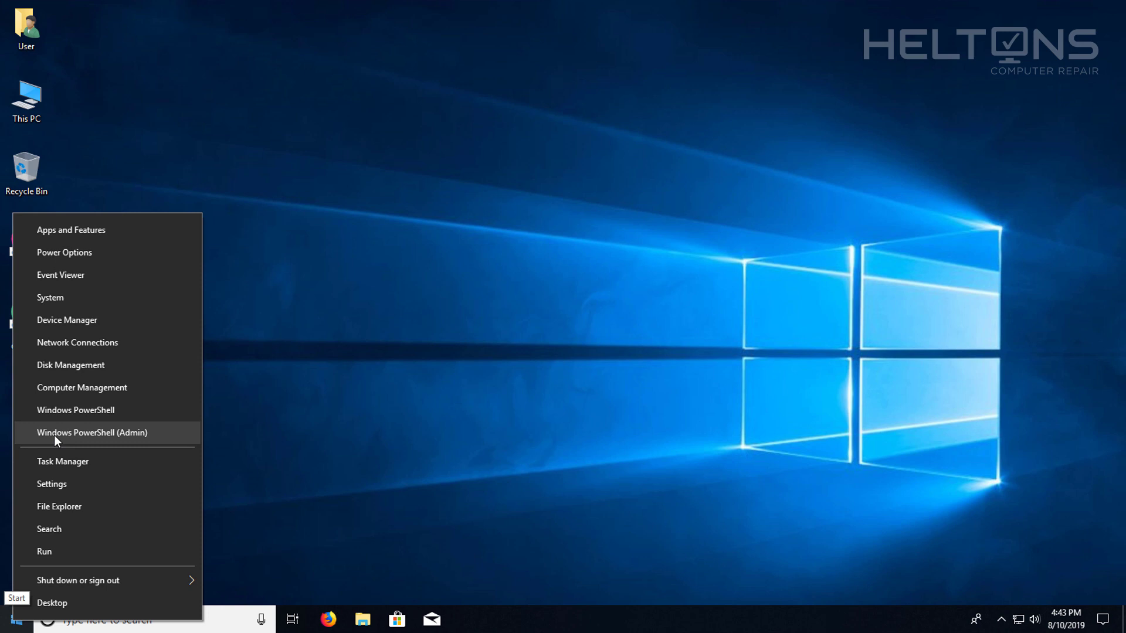
mouse_move(92, 420)
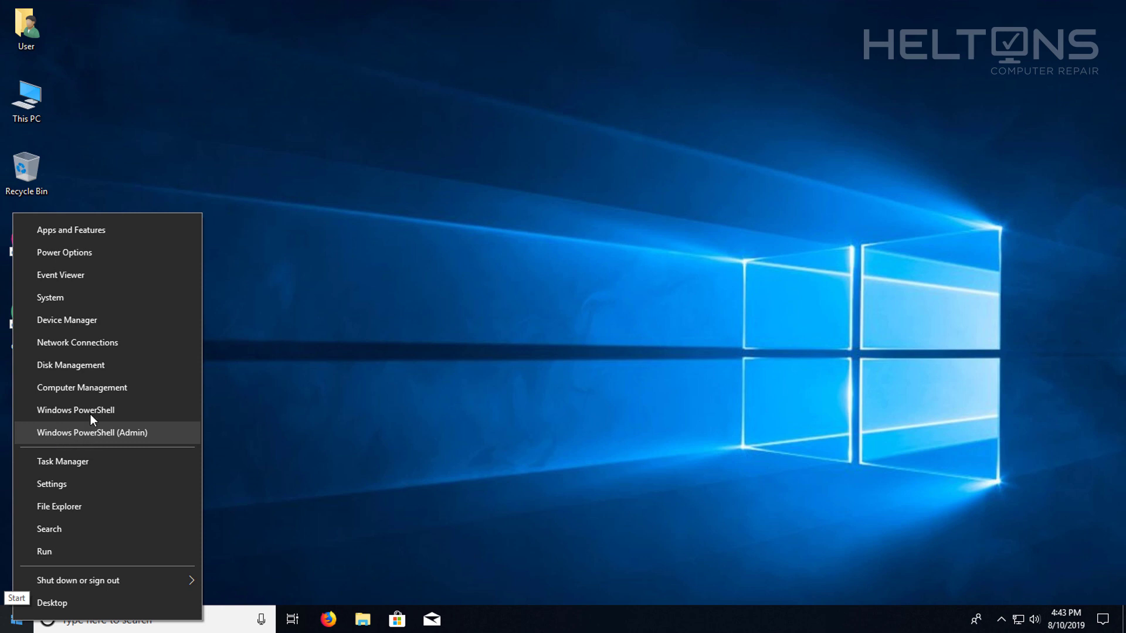
mouse_move(91, 436)
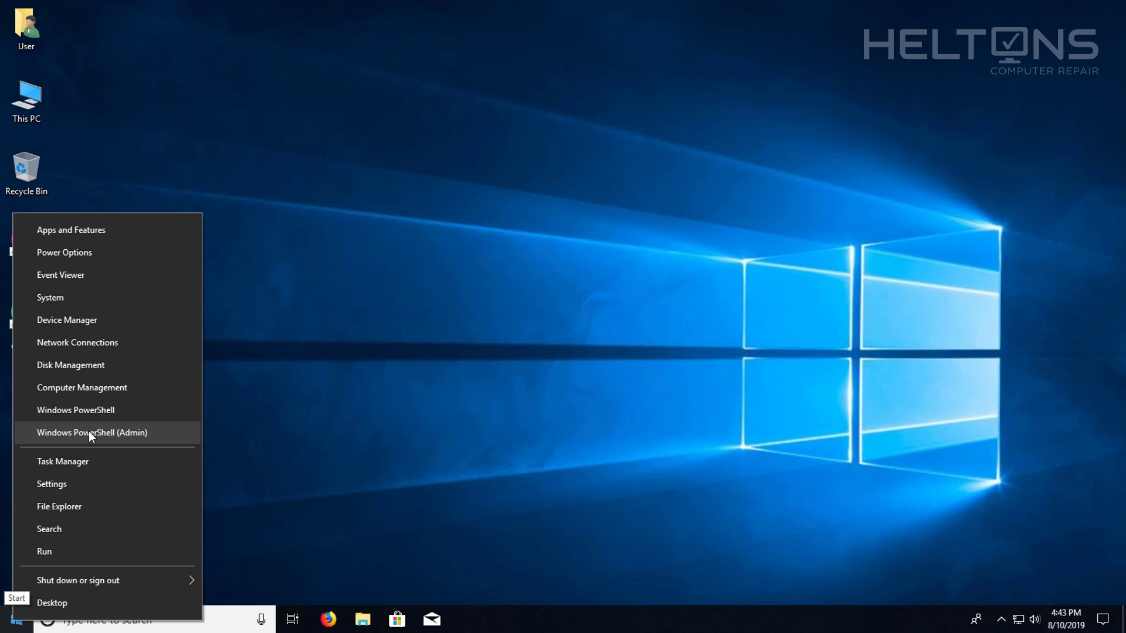
mouse_move(121, 446)
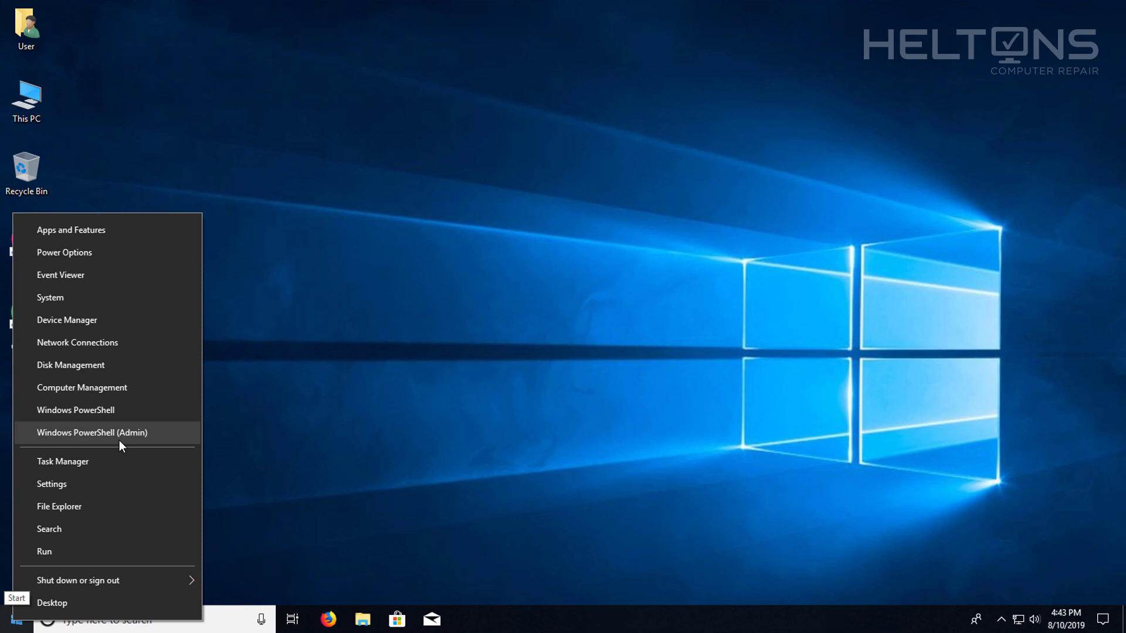
mouse_move(408, 494)
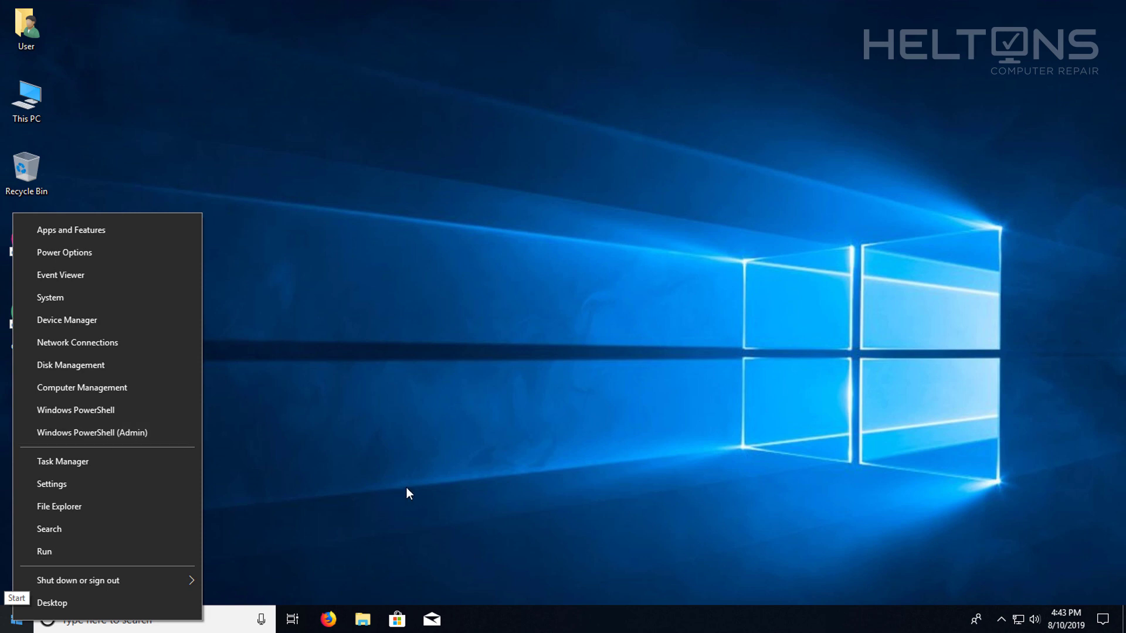
mouse_move(164, 442)
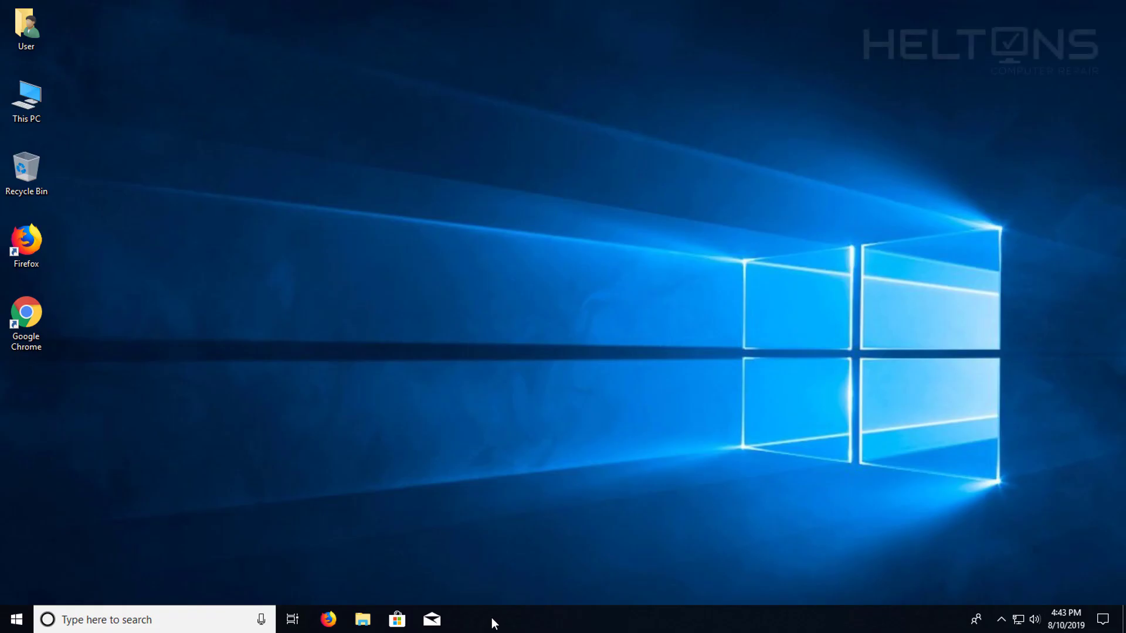
left_click(465, 619)
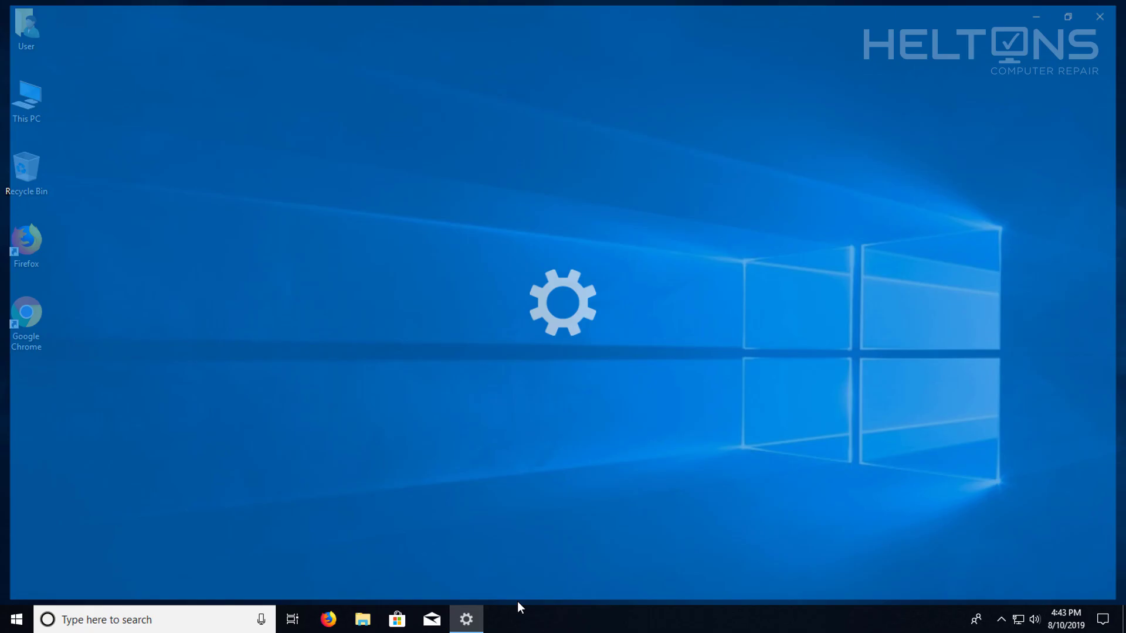
left_click(466, 620)
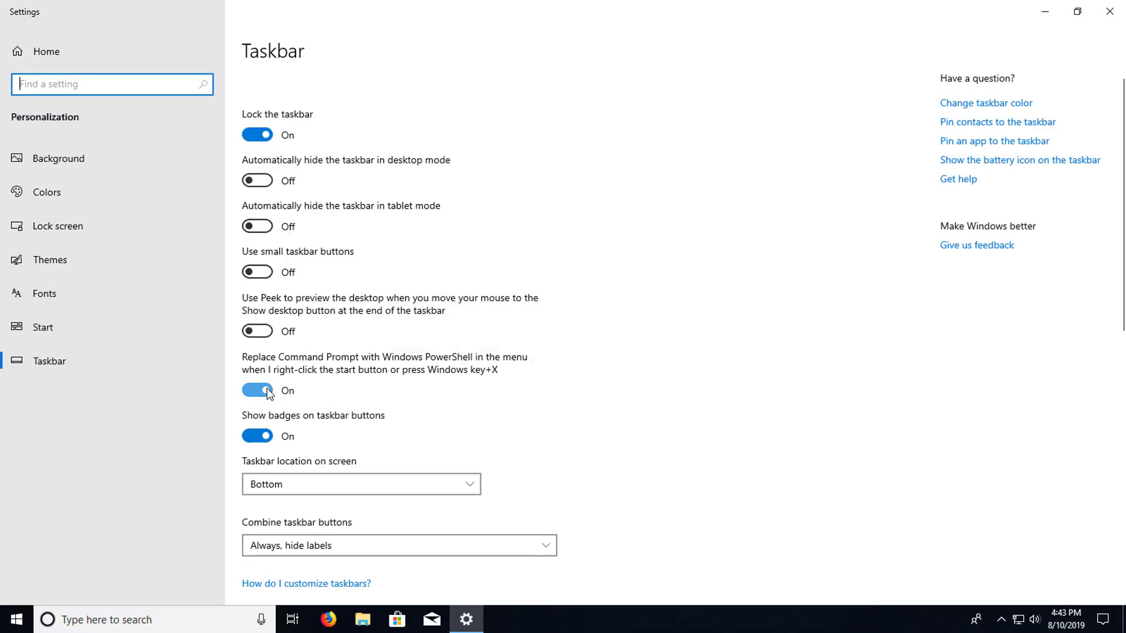
left_click(257, 390)
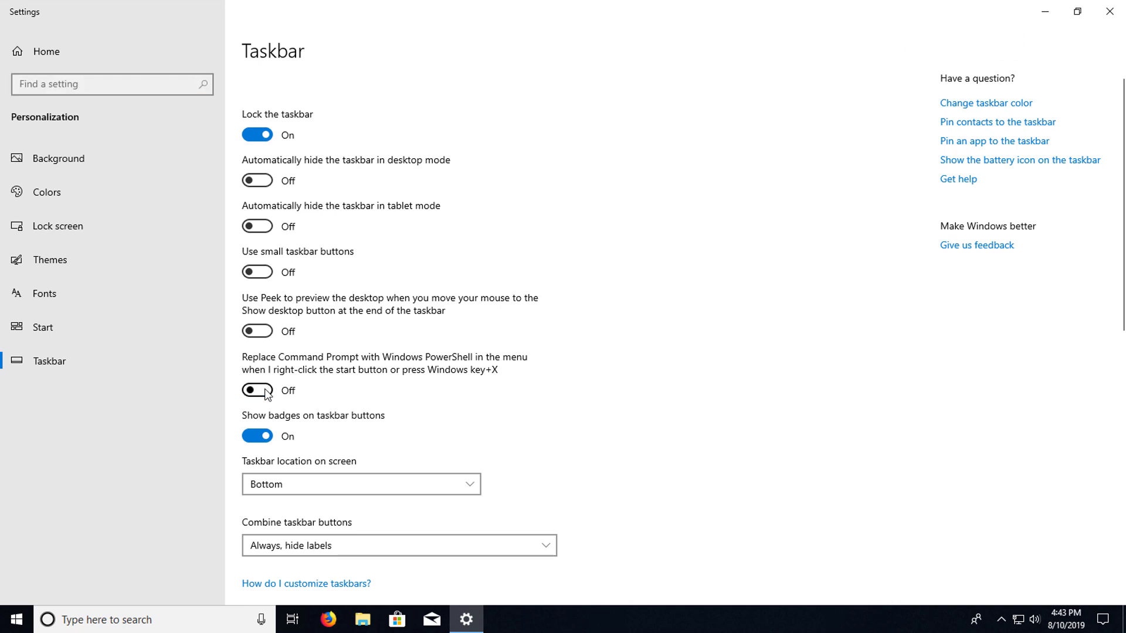
right_click(14, 619)
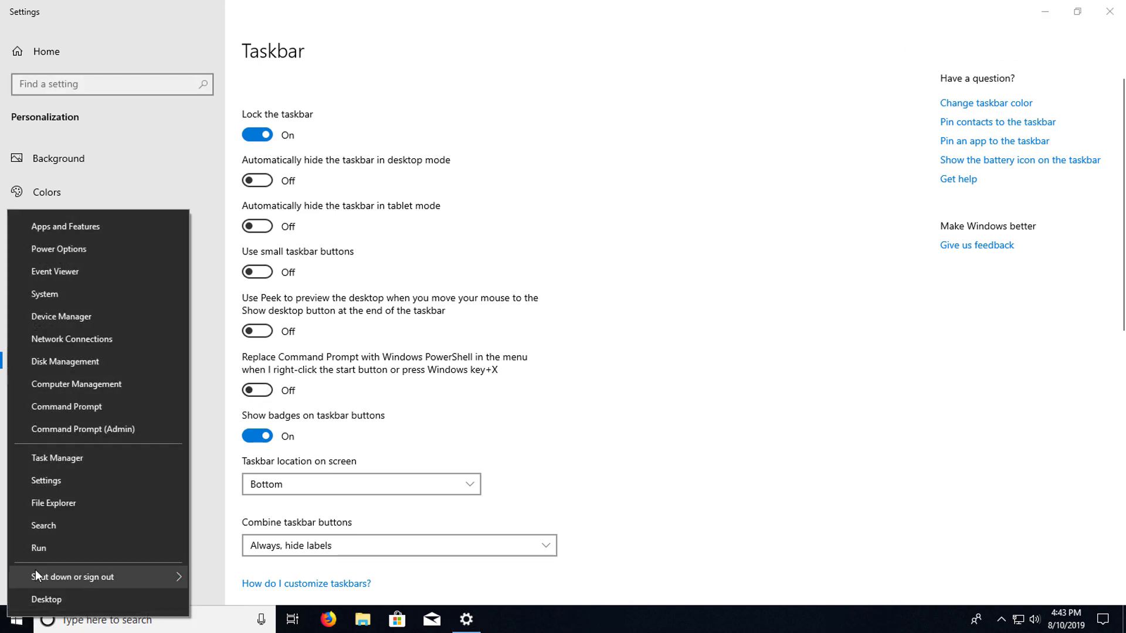
mouse_move(97, 429)
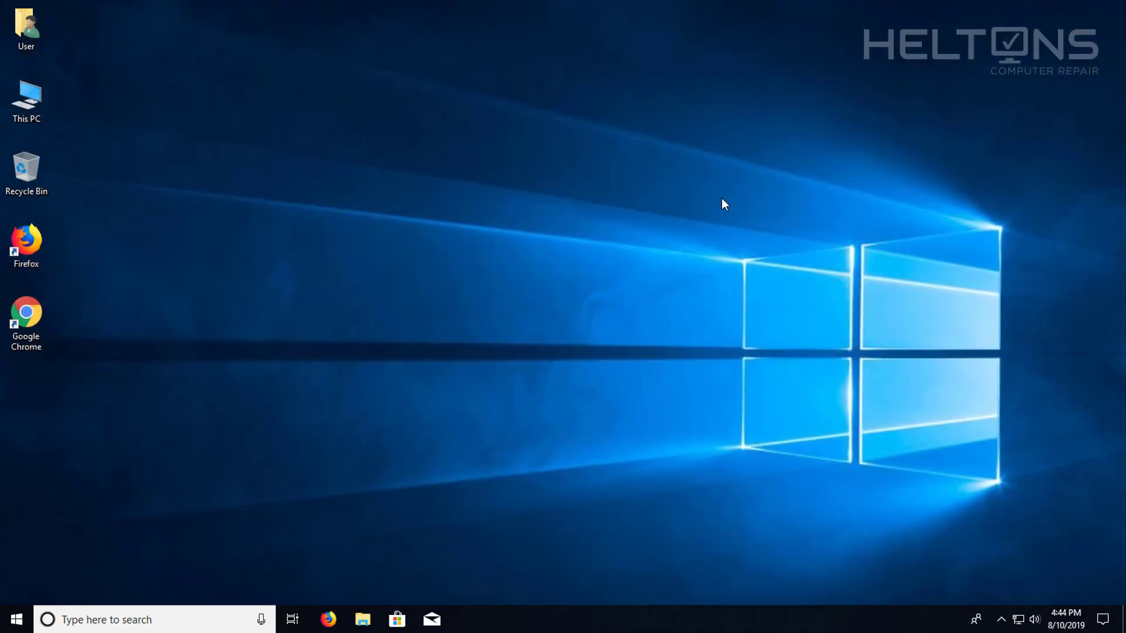
mouse_move(180, 489)
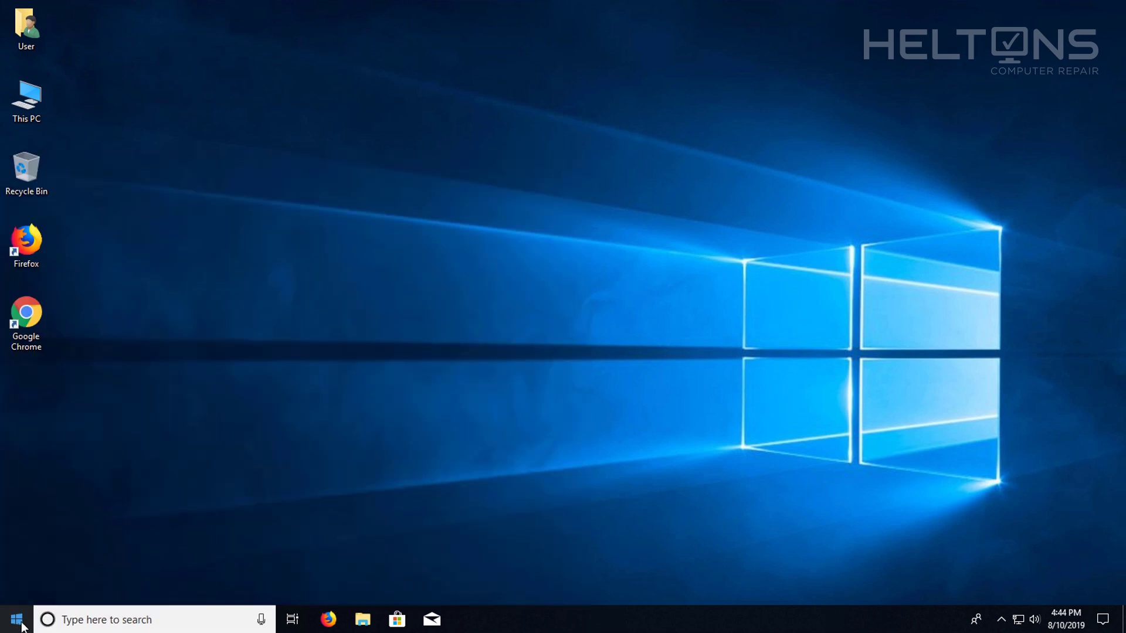
Launch Windows PowerShell (Admin) from the Win+X menu and confirm the UAC prompt.
right_click(15, 619)
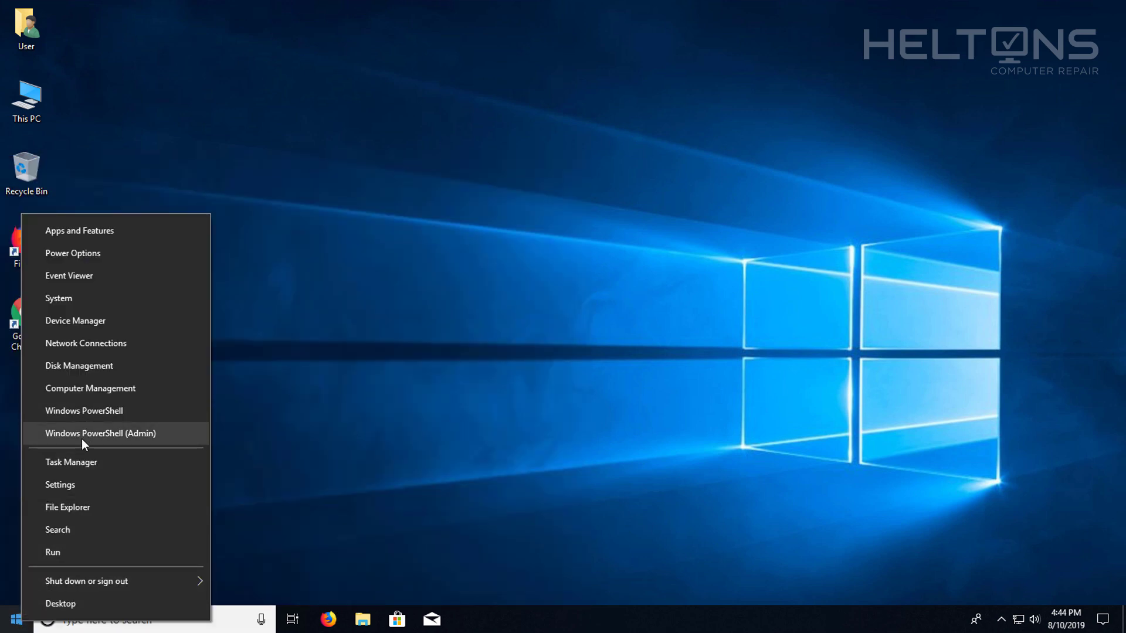
left_click(100, 433)
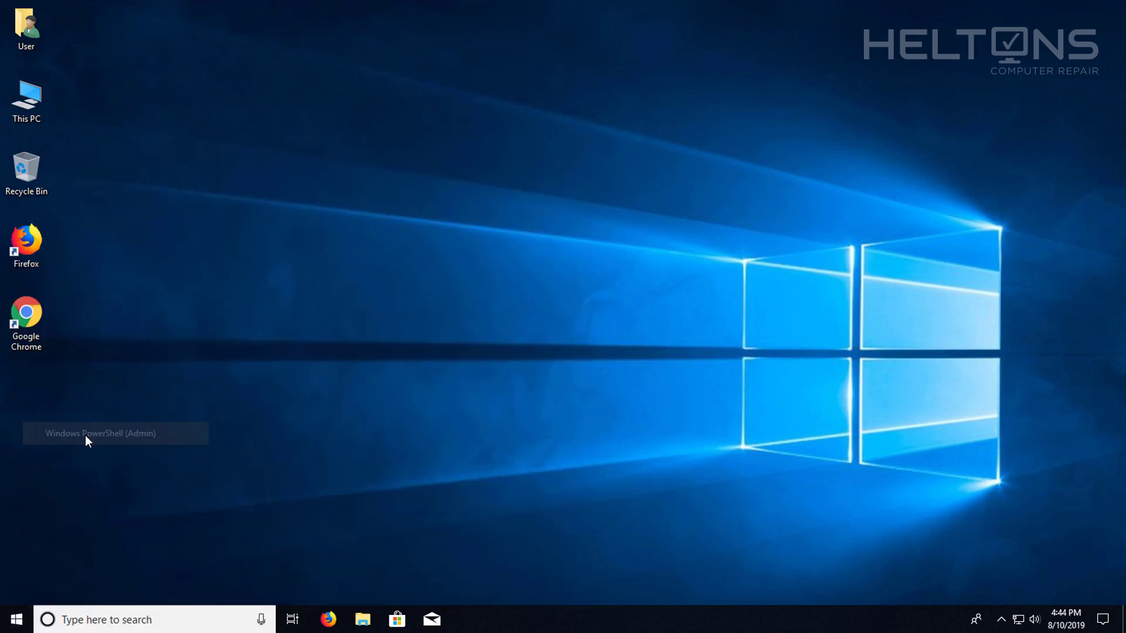
left_click(100, 432)
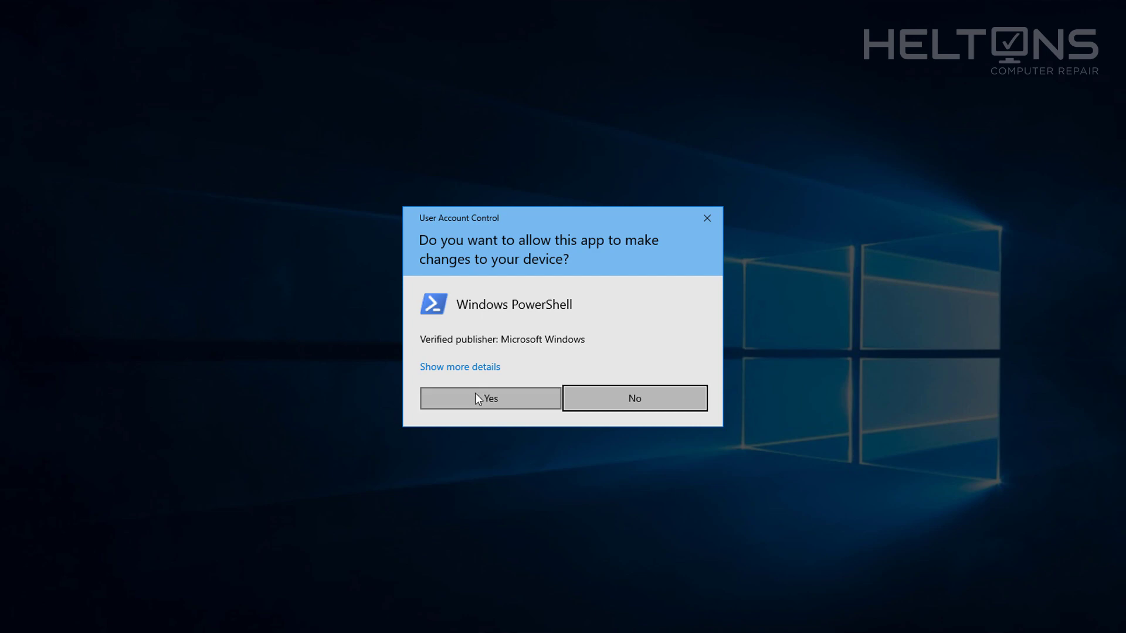
left_click(490, 398)
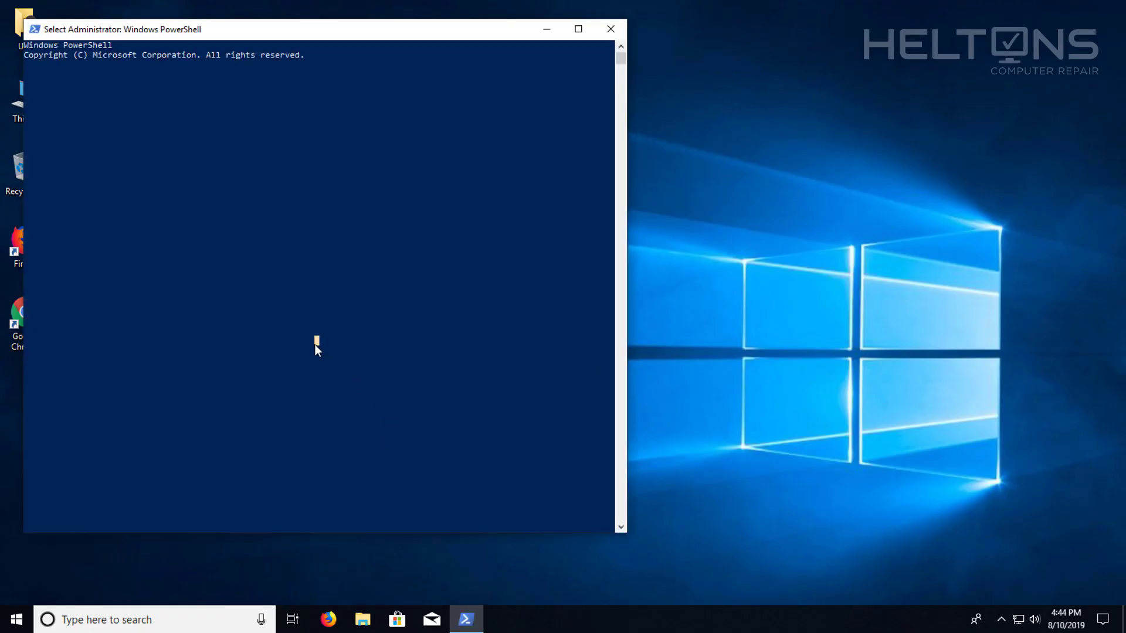
mouse_move(40, 89)
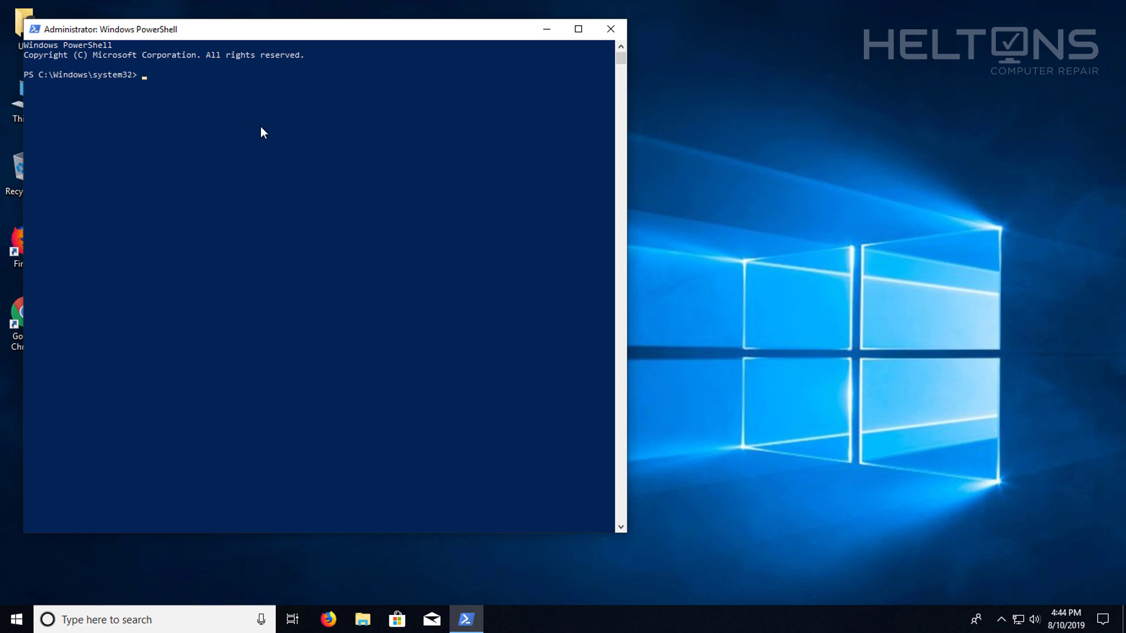
Run 'net user' then 'net user administrator' to show the account's details, Account active: No.
type("n")
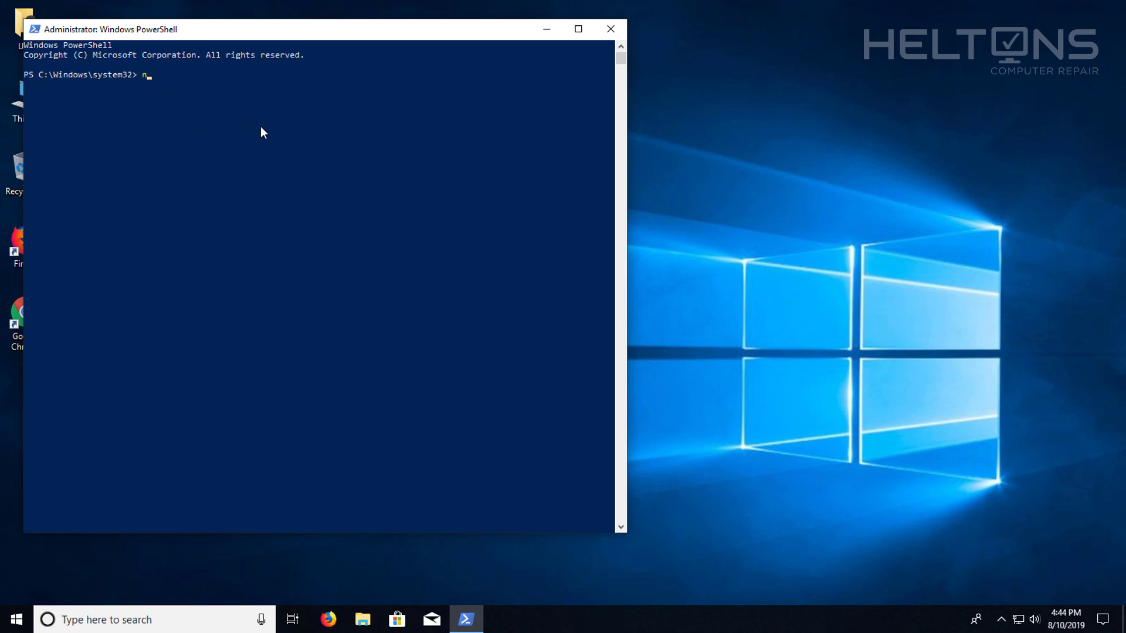
type("et user")
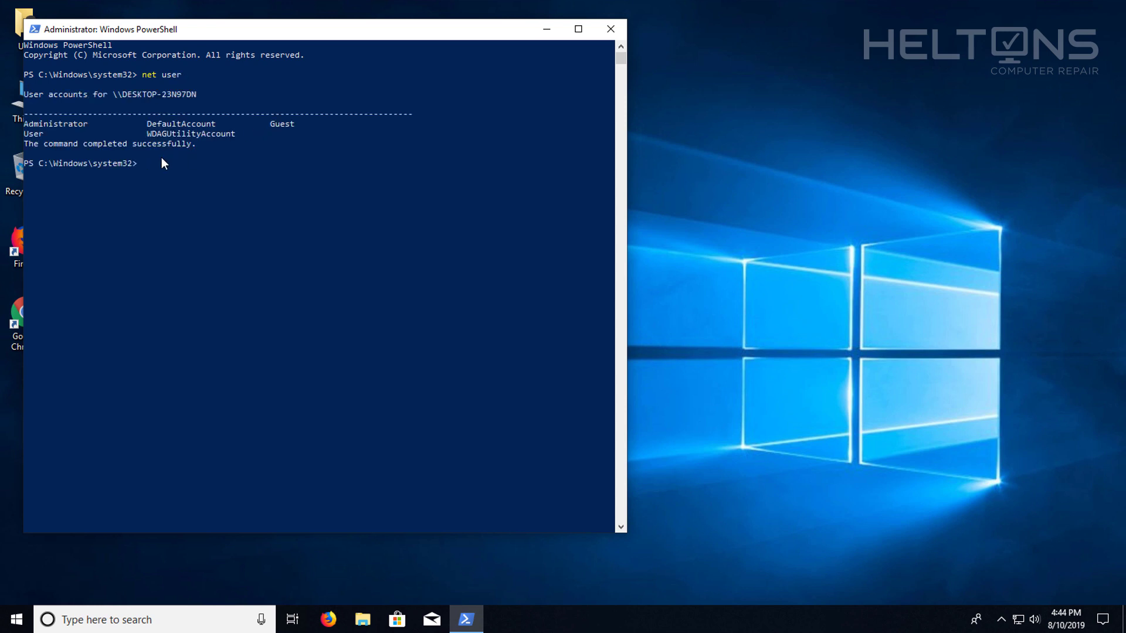
mouse_move(281, 190)
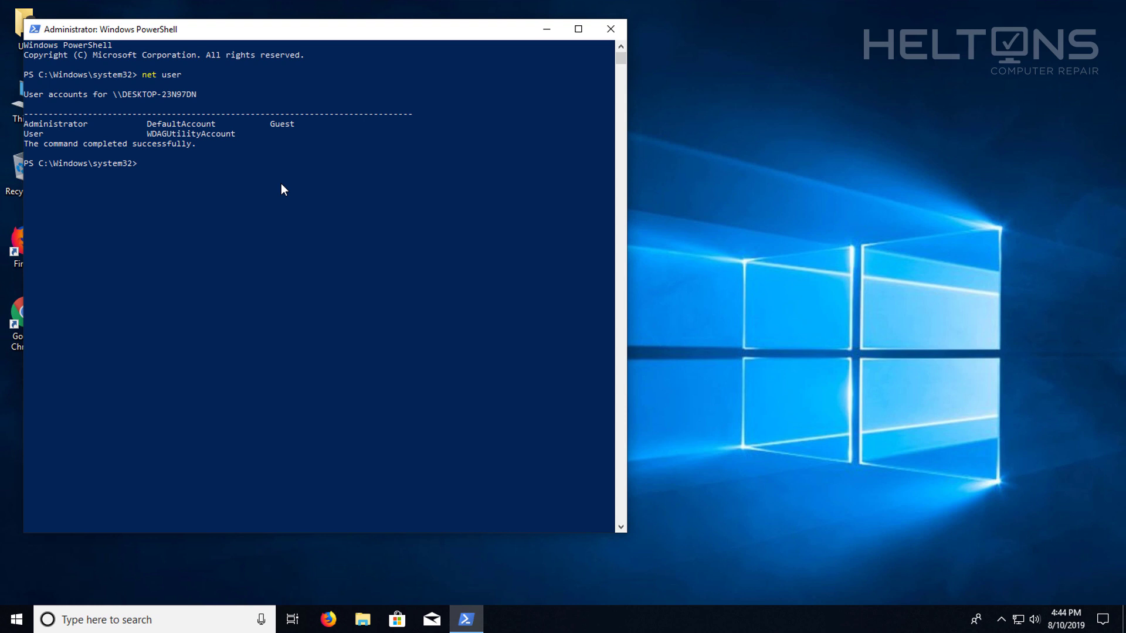
type("net")
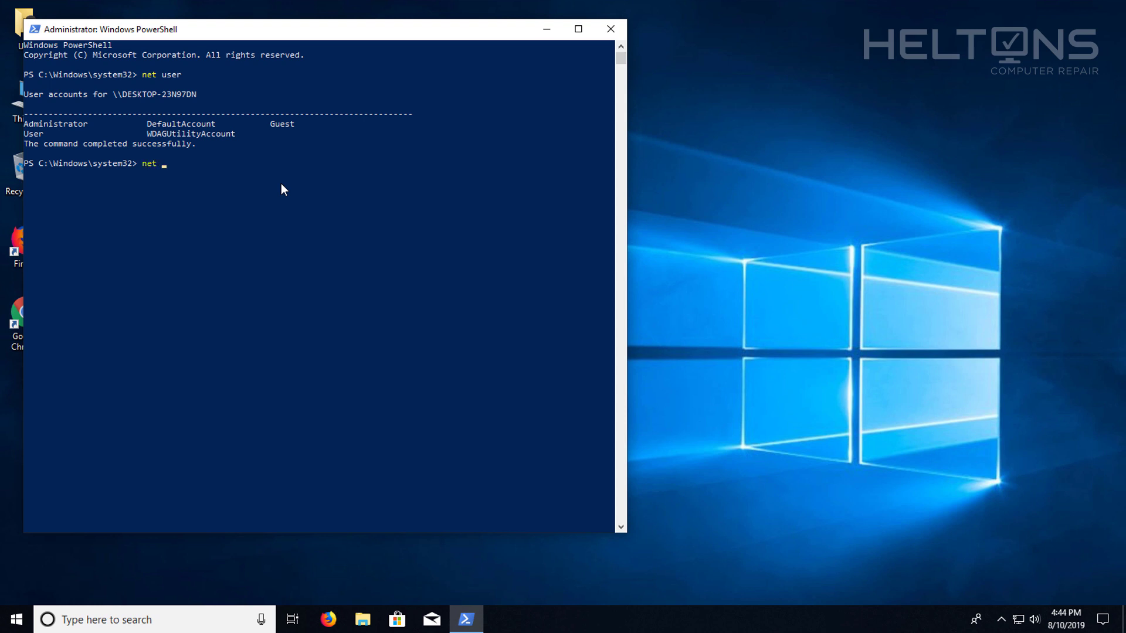
type("user administrator")
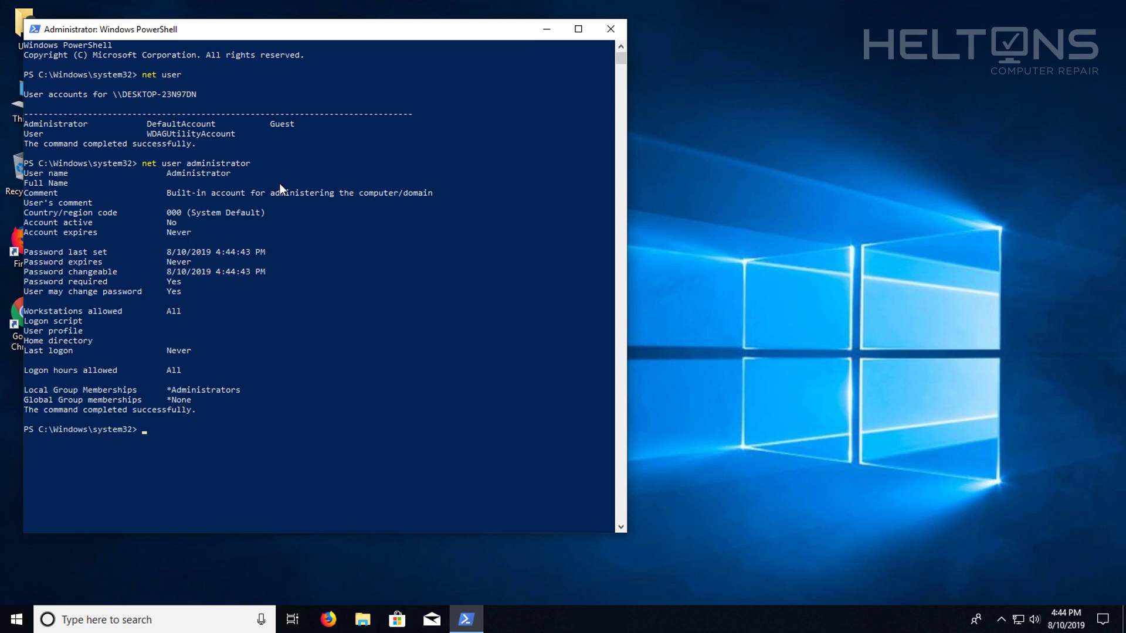
mouse_move(77, 230)
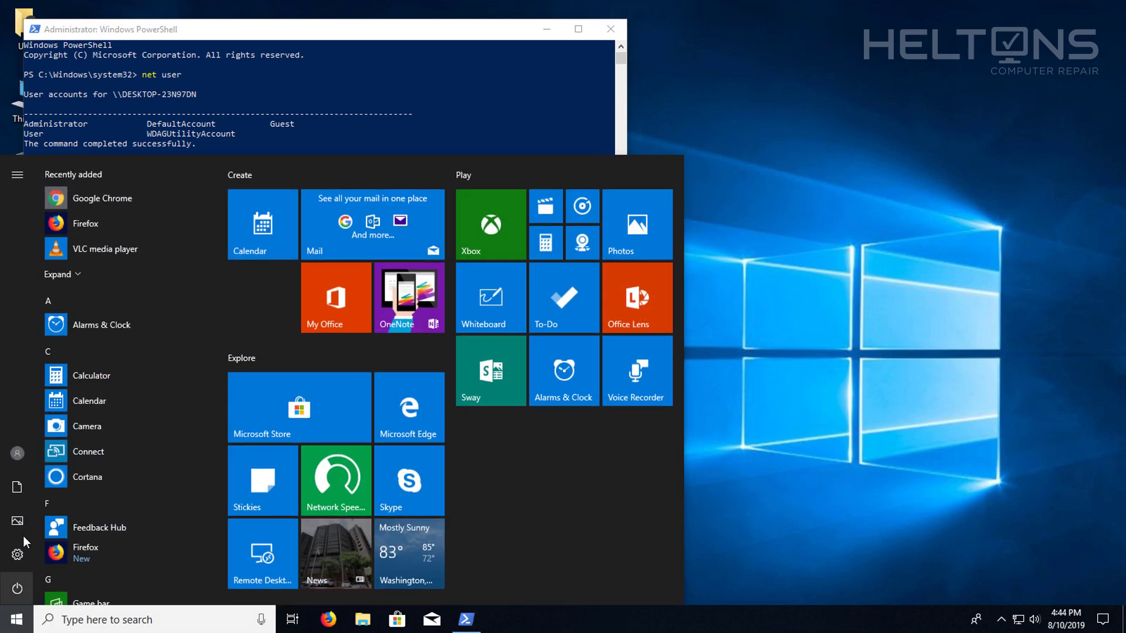
mouse_move(17, 453)
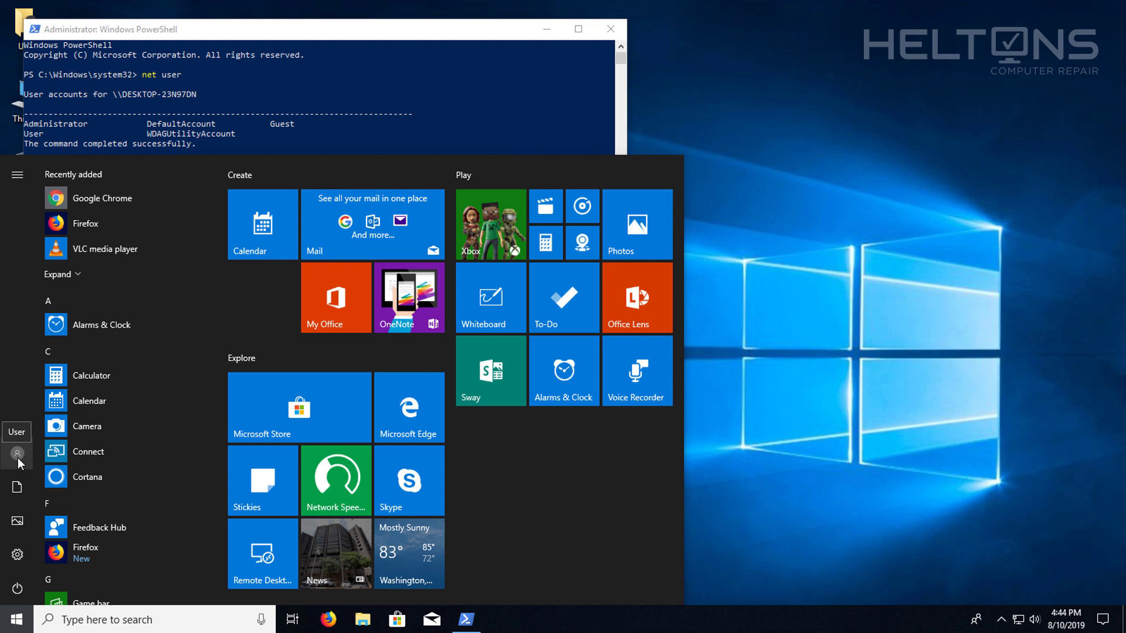
left_click(17, 453)
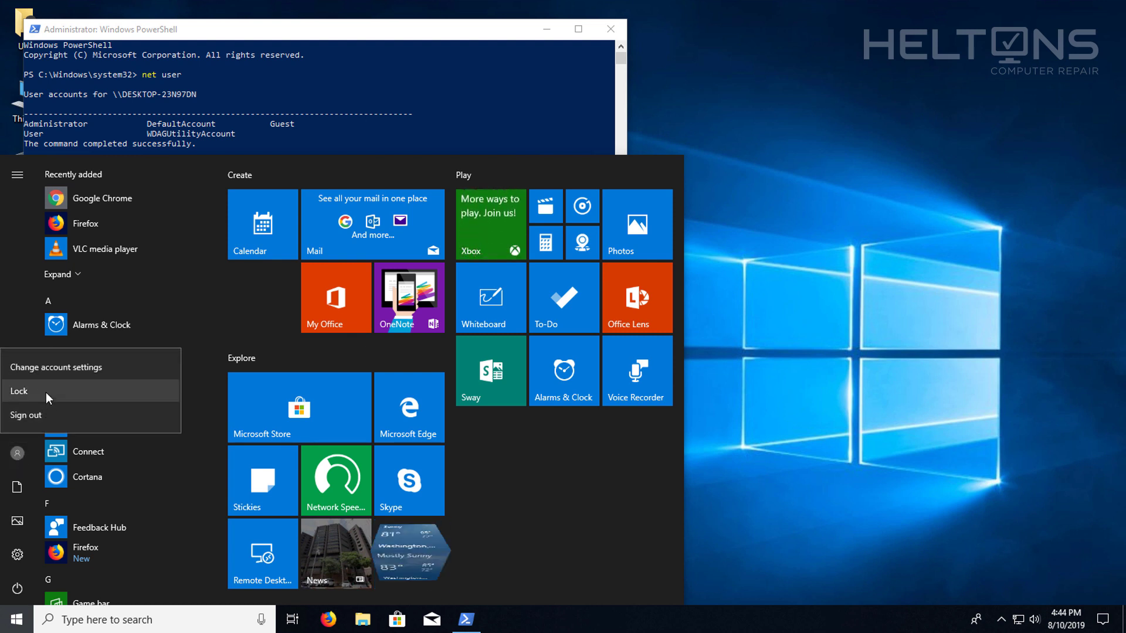
left_click(20, 390)
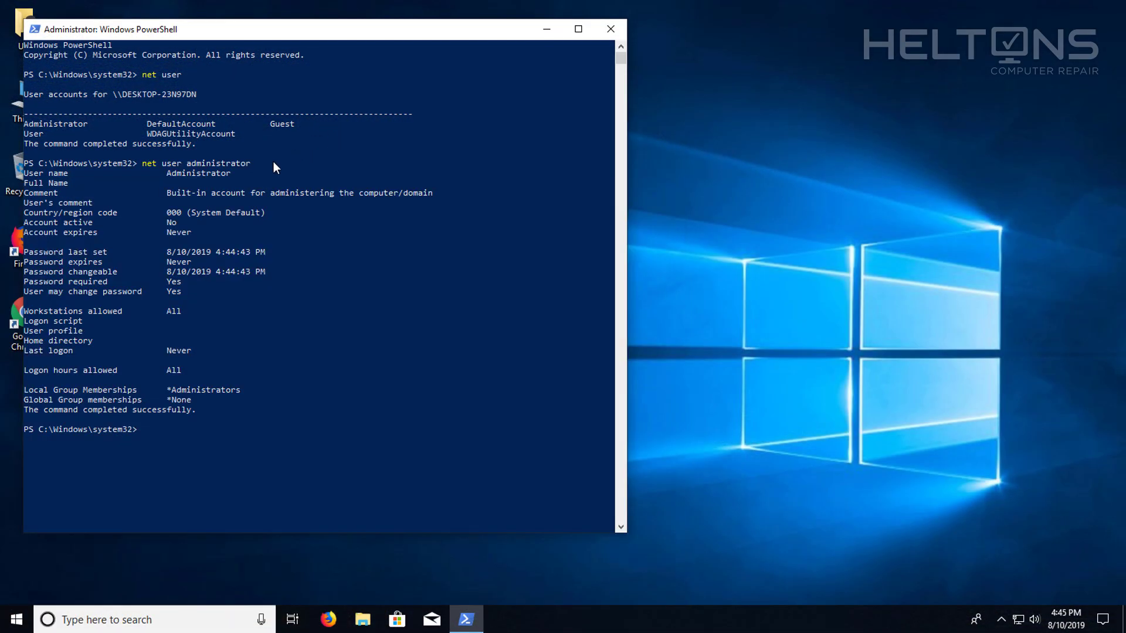
mouse_move(224, 447)
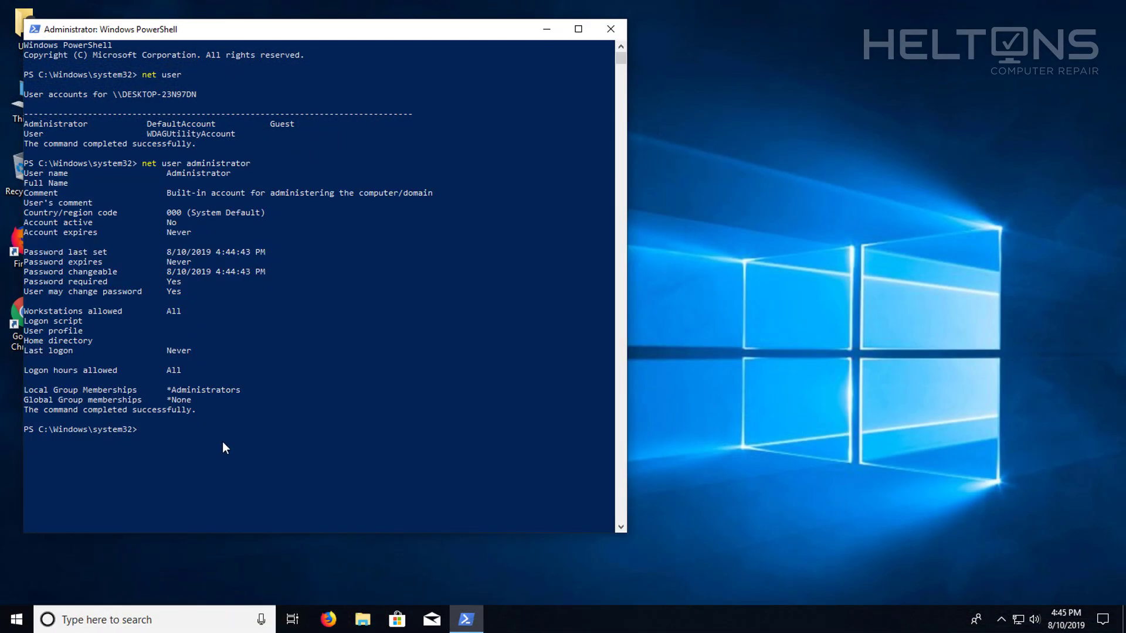
Run 'net user administrator /active:yes', then discard a retyped copy of the command.
type("net user")
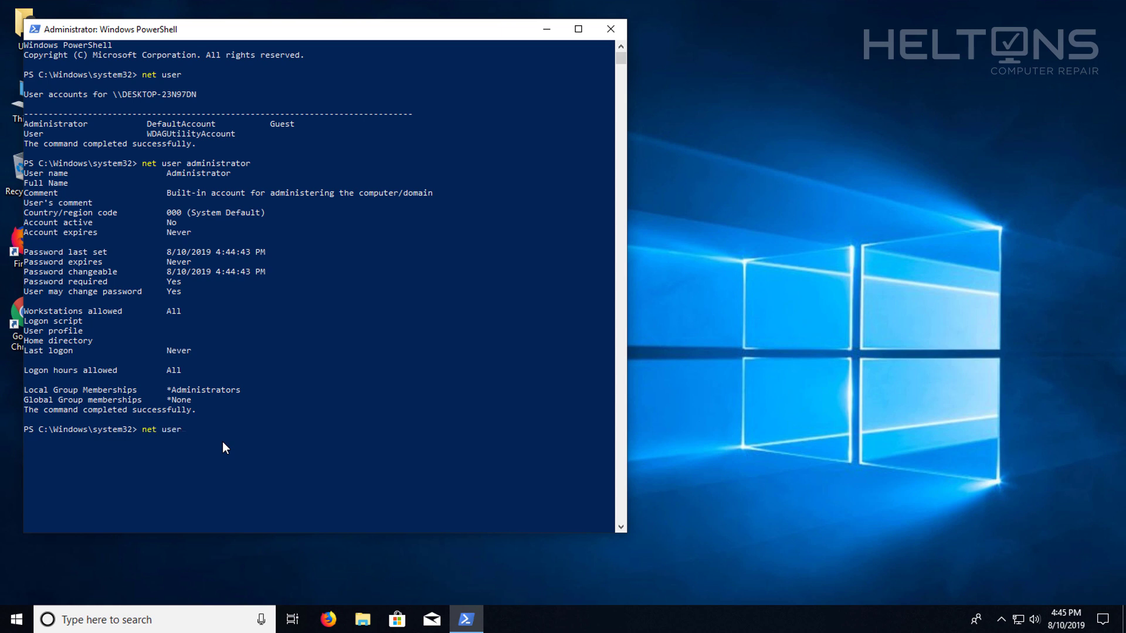
type("administrator")
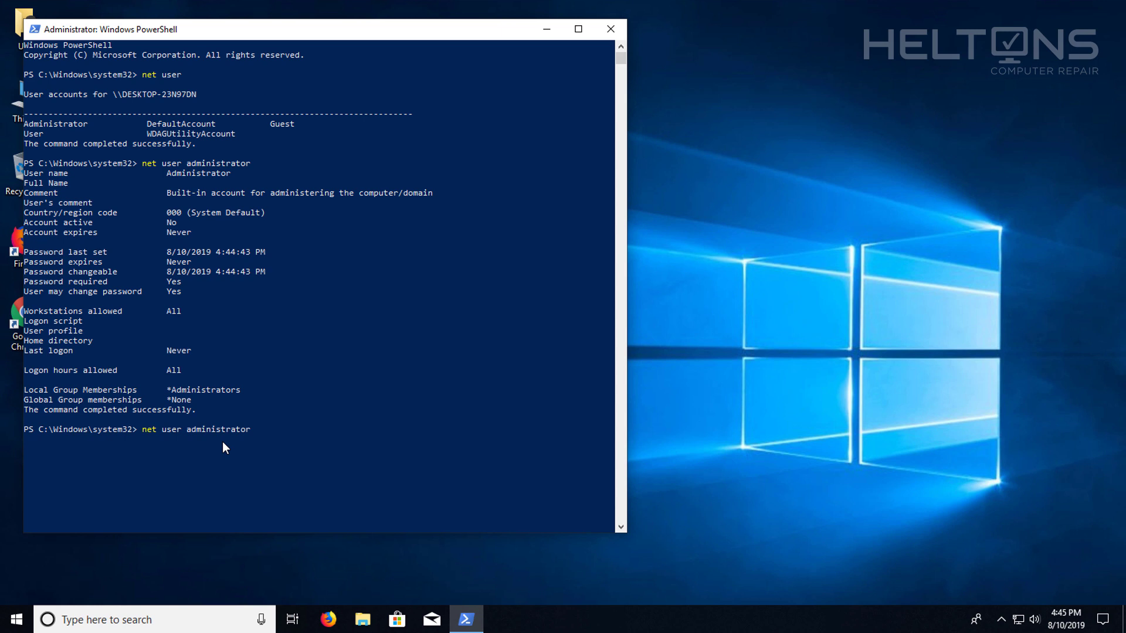
type("/active")
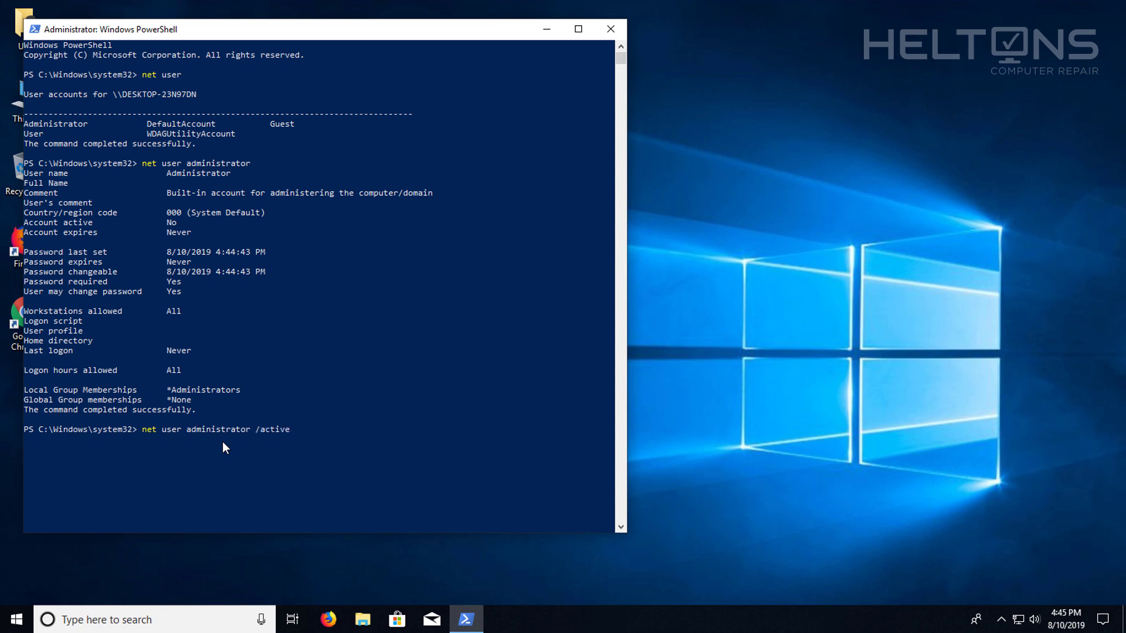
type(":")
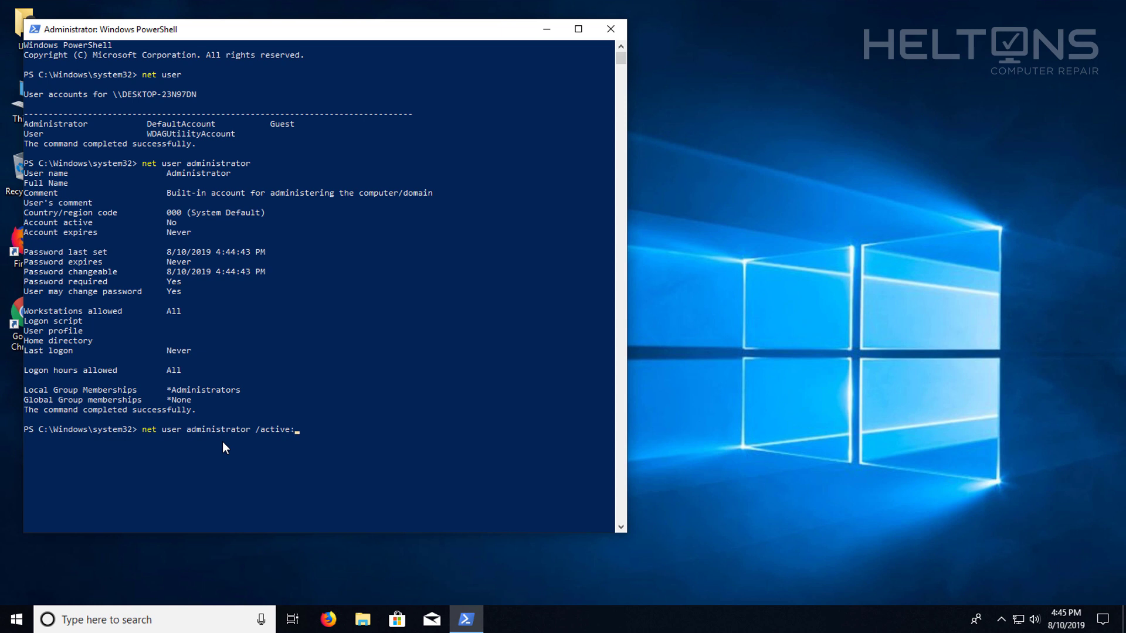
type("yes")
type("net user administrator /active:y")
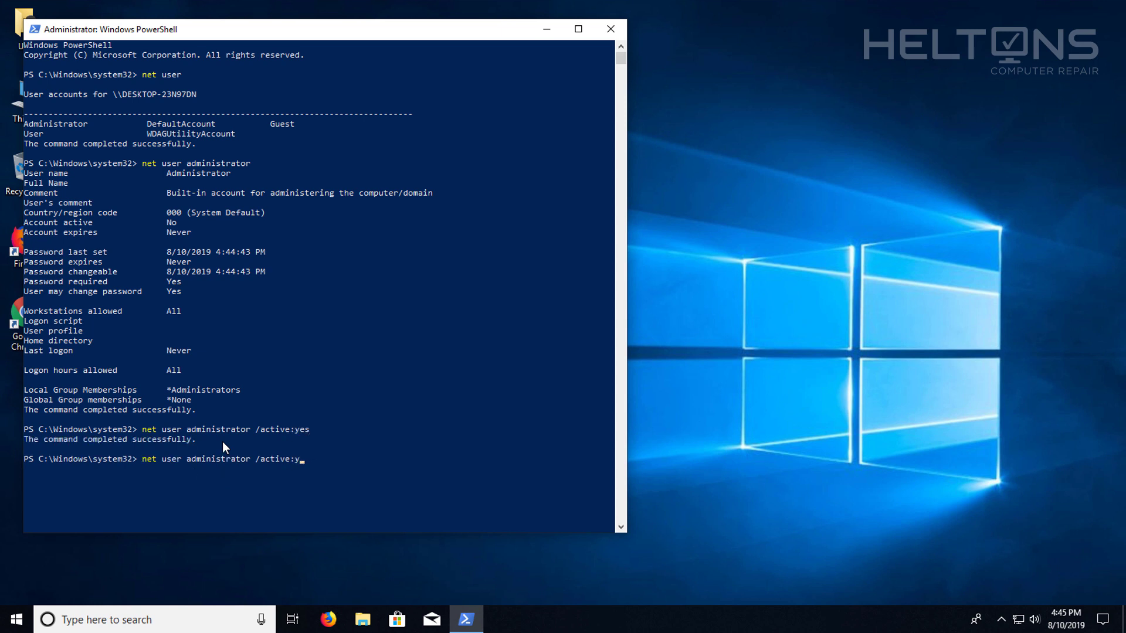
key("Enter")
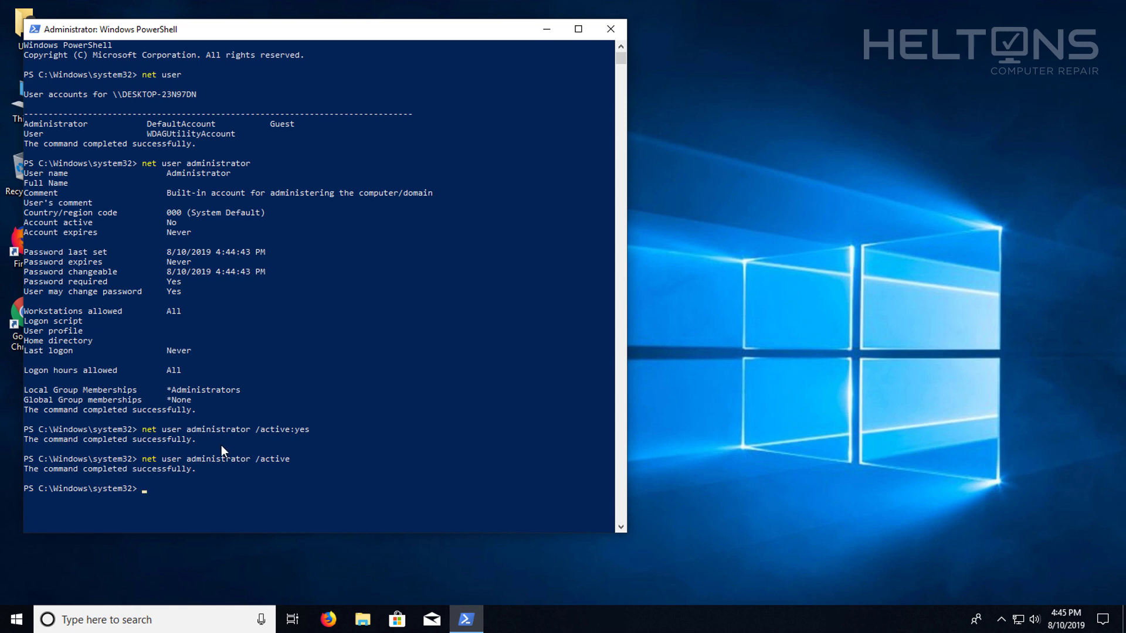
type("net user administrator /active")
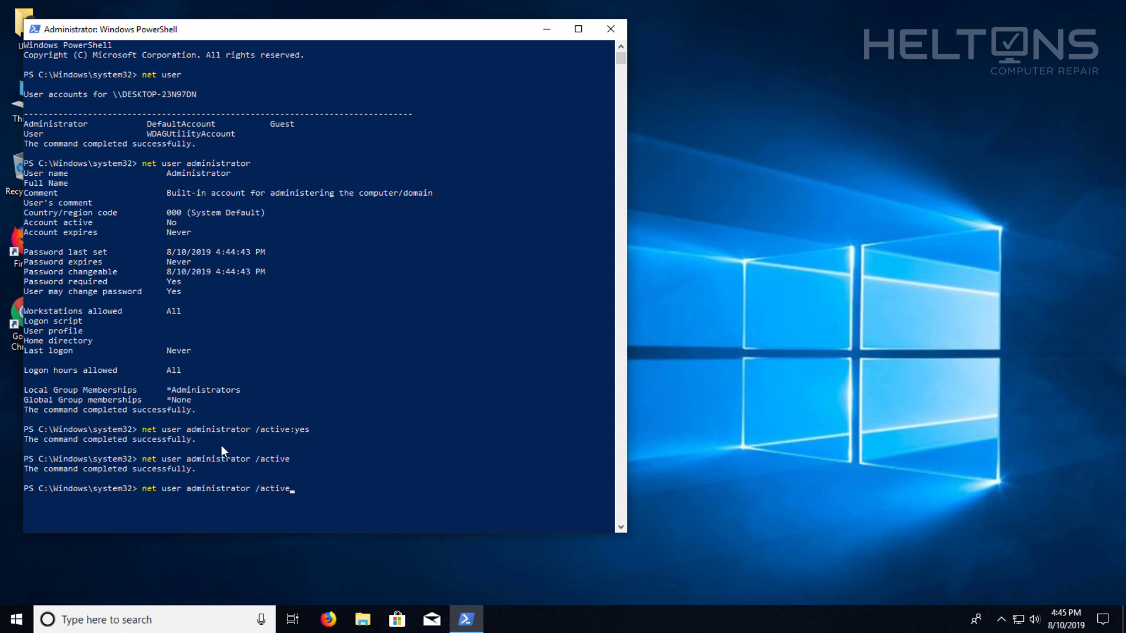
key("Backspace")
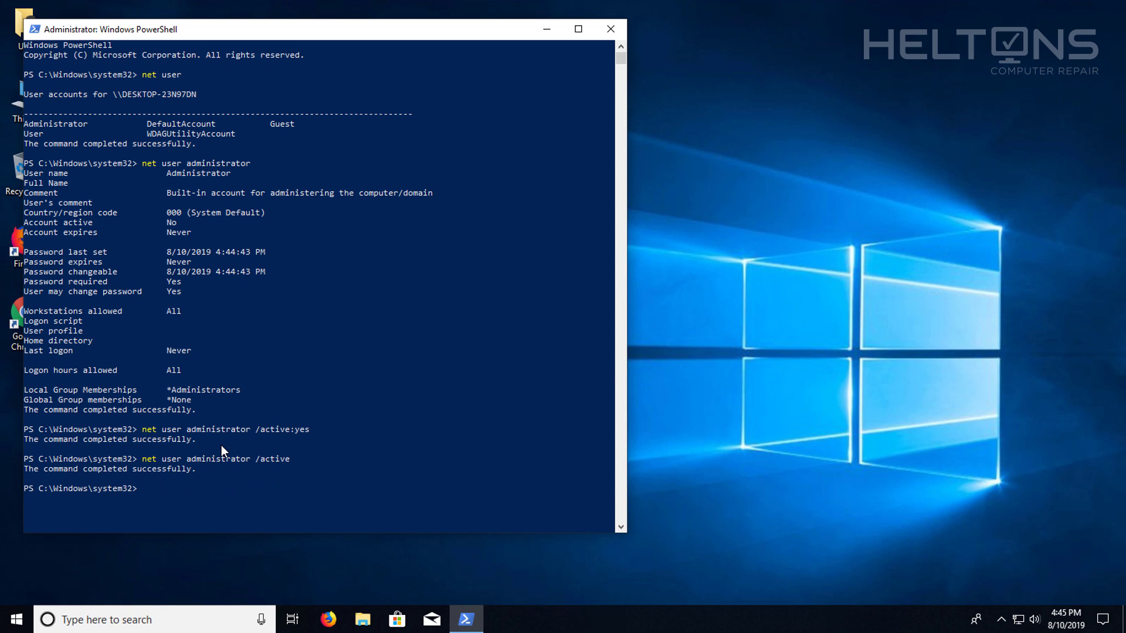
mouse_move(277, 481)
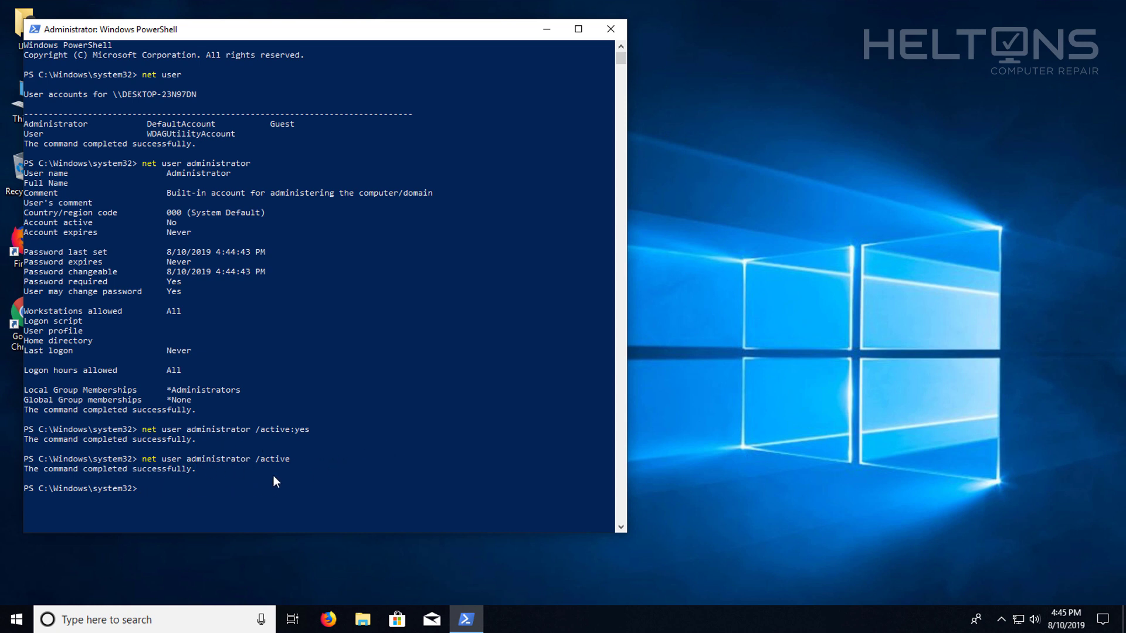
mouse_move(222, 489)
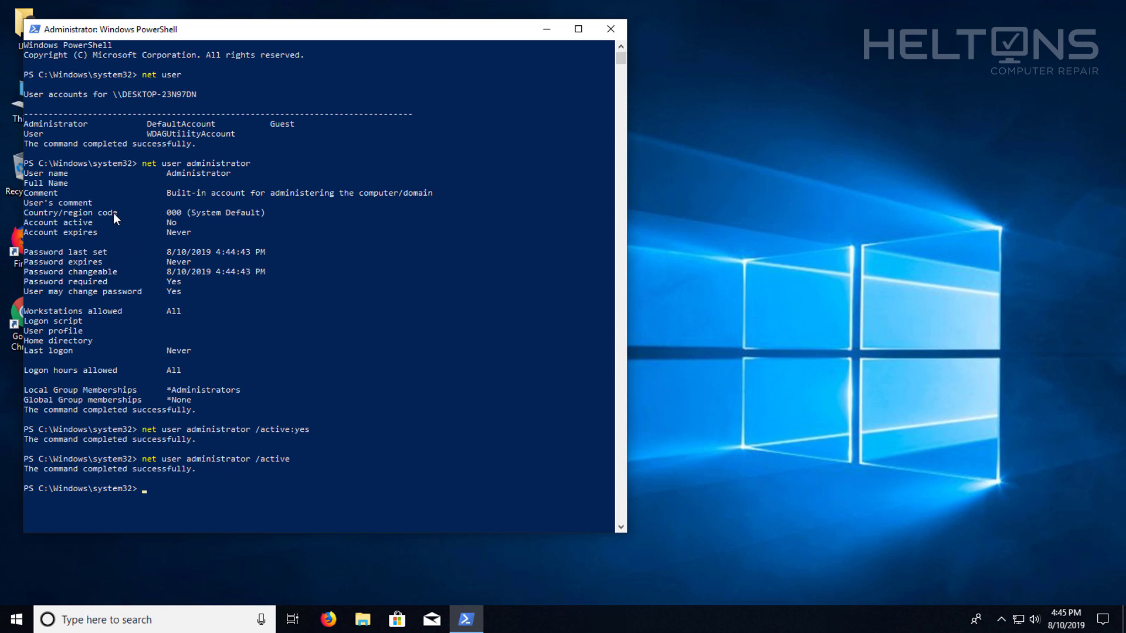
mouse_move(28, 591)
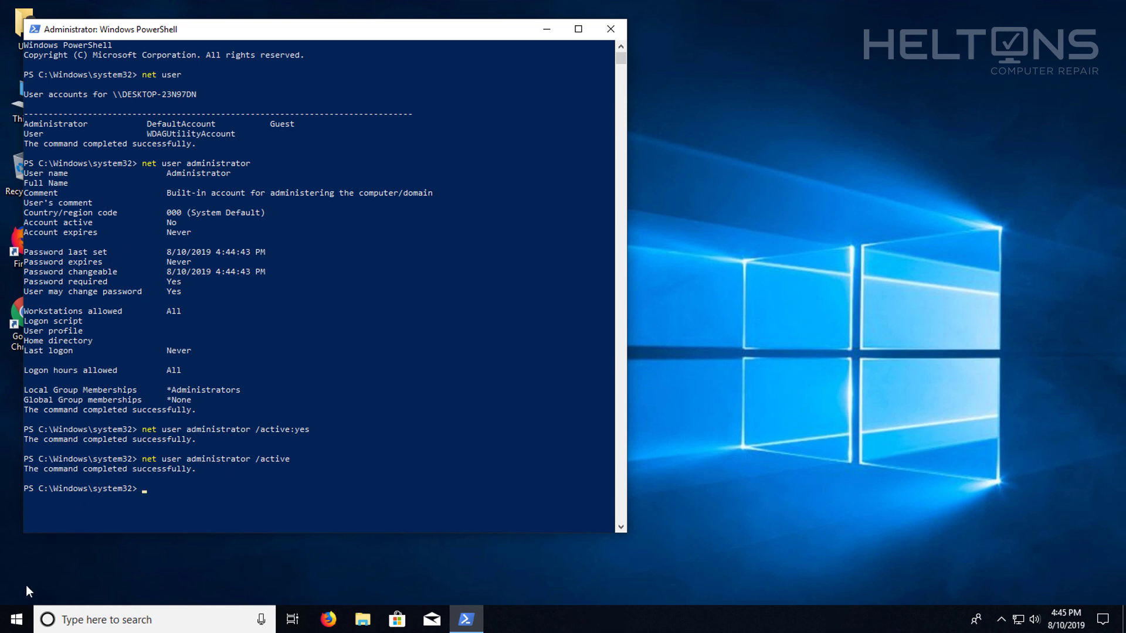
Switch from Start's user icon to the Administrator account and sign in.
left_click(15, 619)
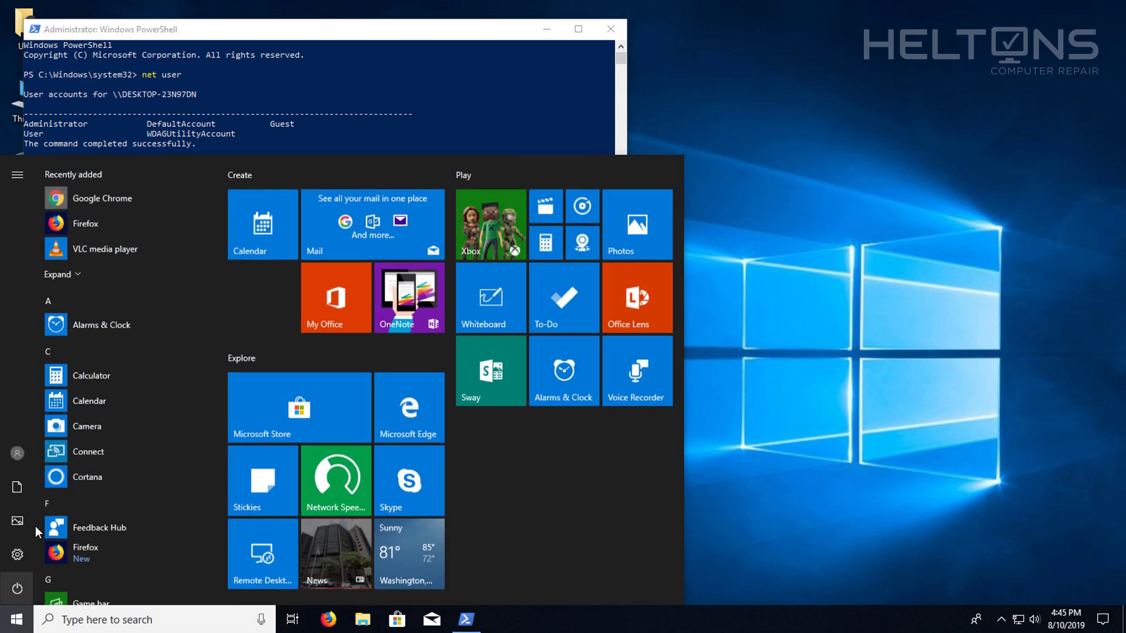
left_click(18, 452)
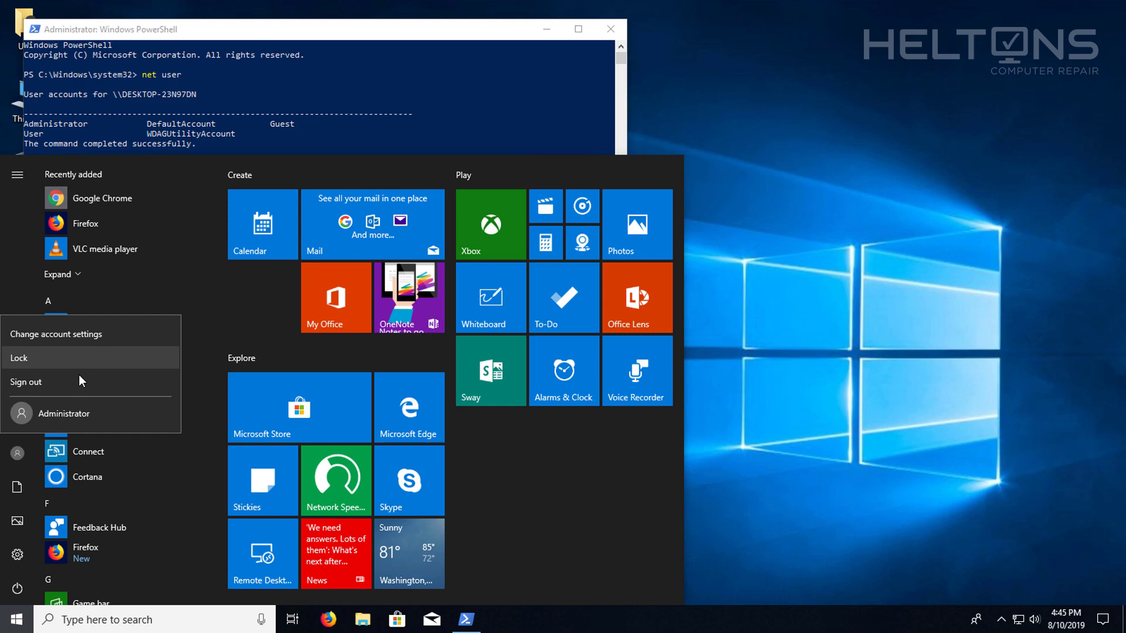
left_click(26, 381)
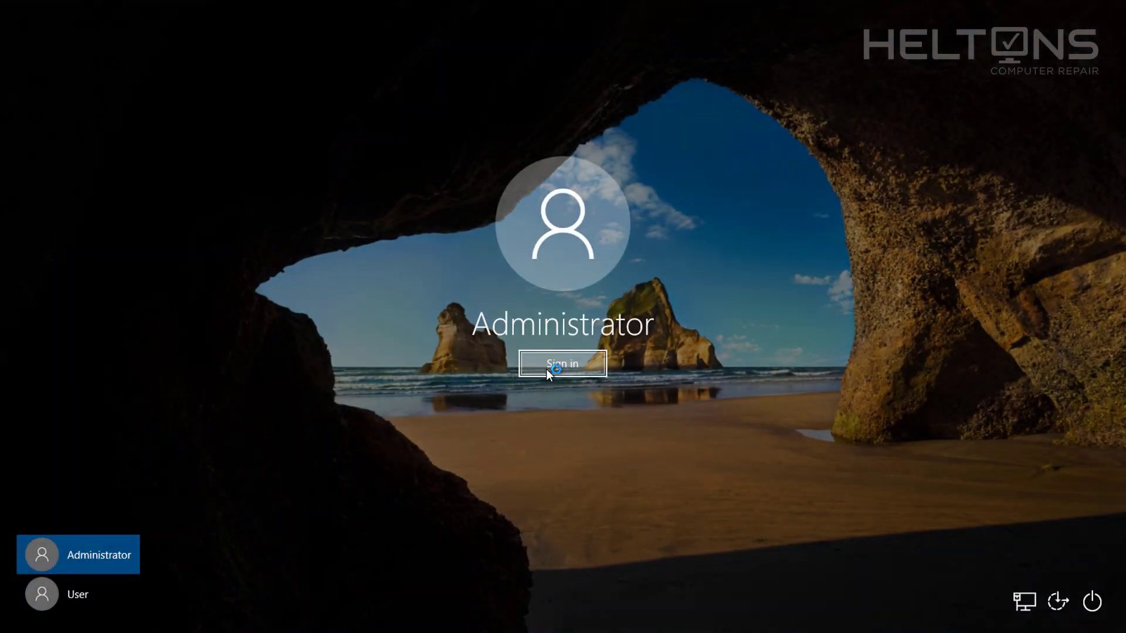
left_click(562, 364)
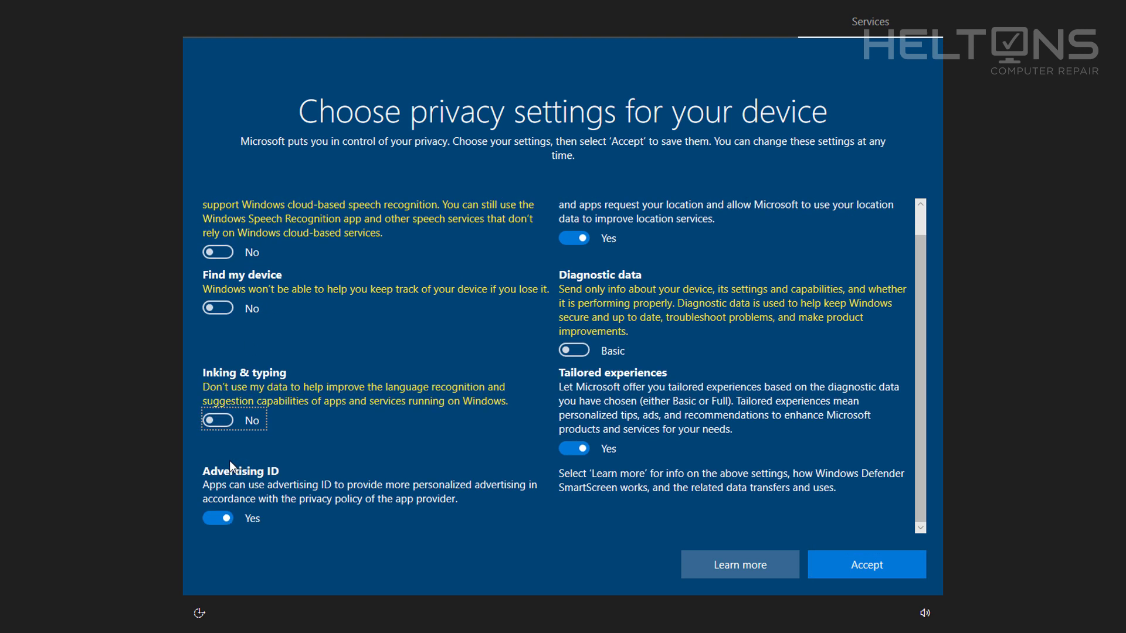
Turn Advertising ID and Tailored experiences off and accept the privacy settings.
left_click(218, 517)
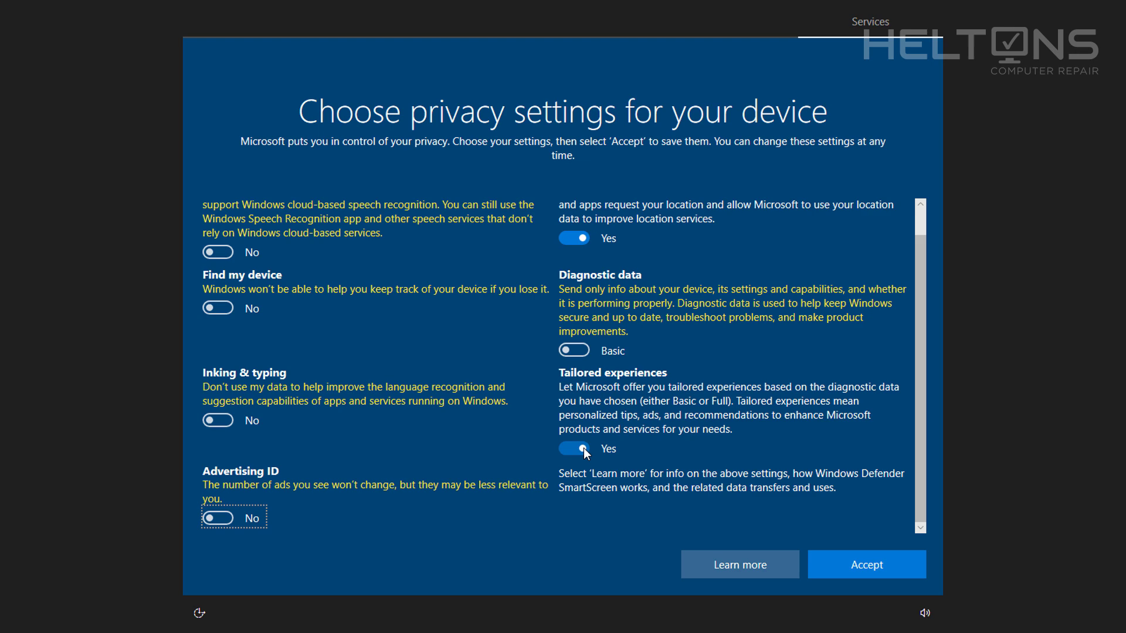
left_click(573, 449)
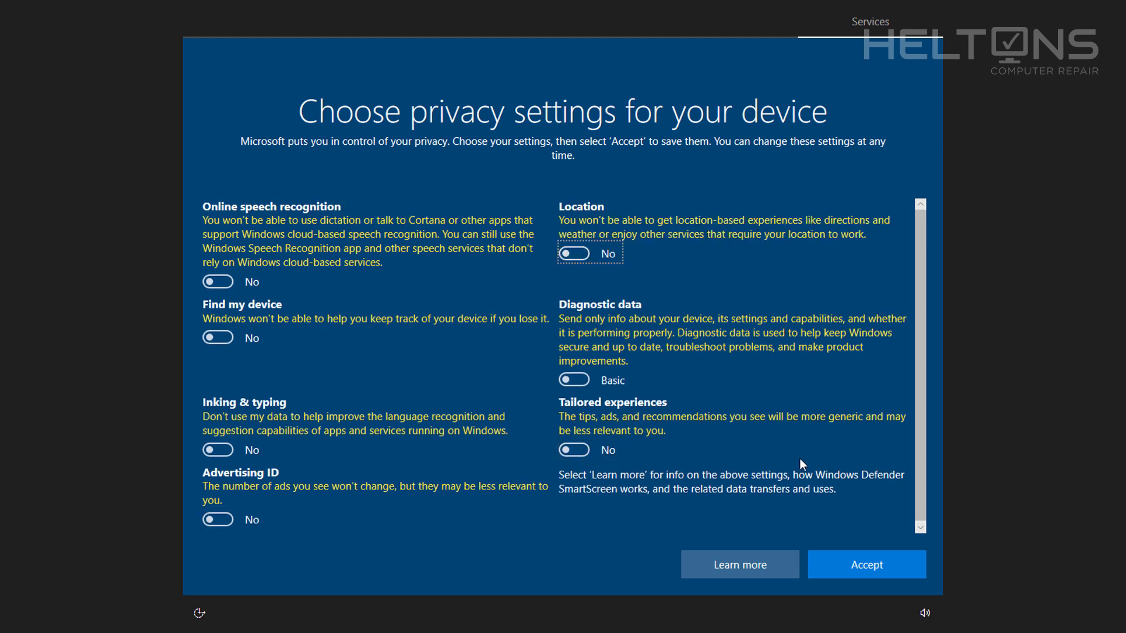
left_click(866, 564)
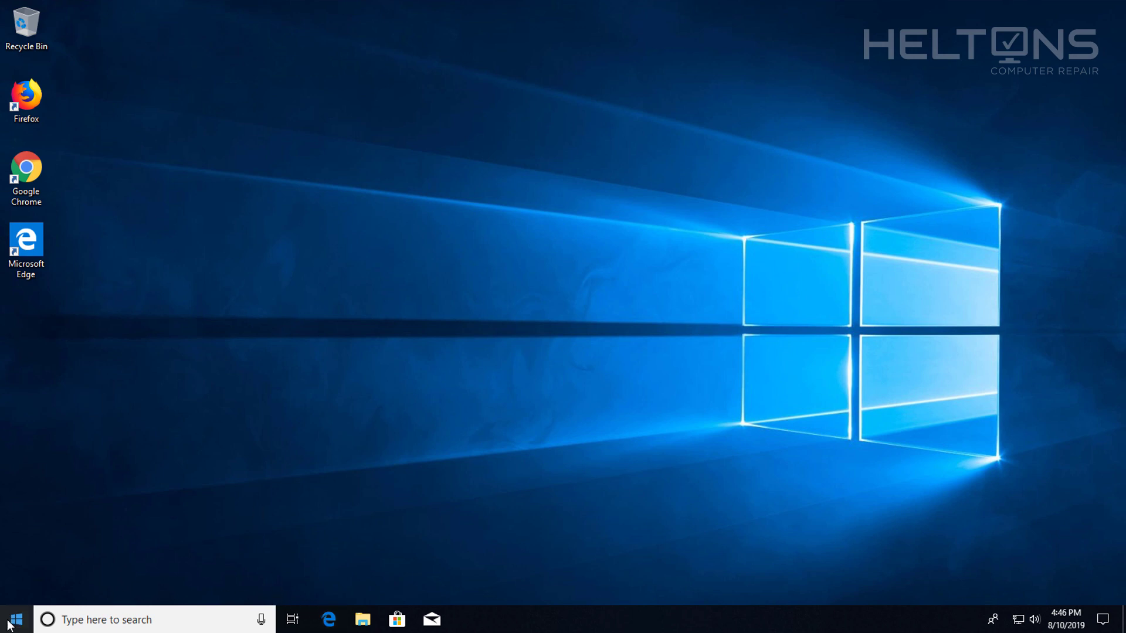
Switch back to the original User account via Start's user icon.
left_click(13, 620)
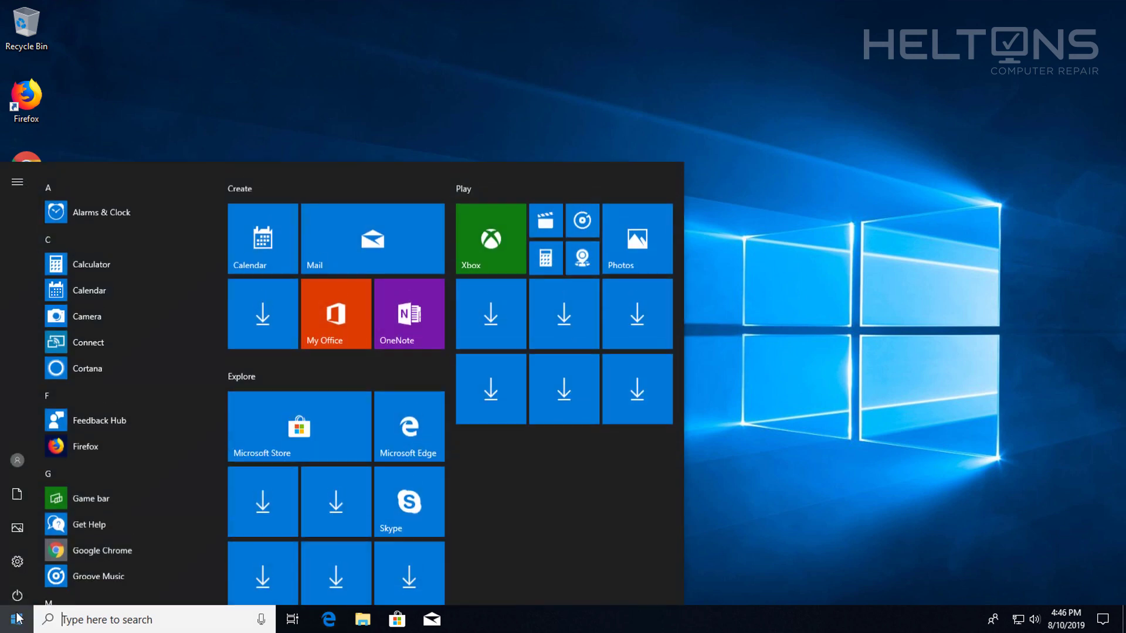
left_click(18, 460)
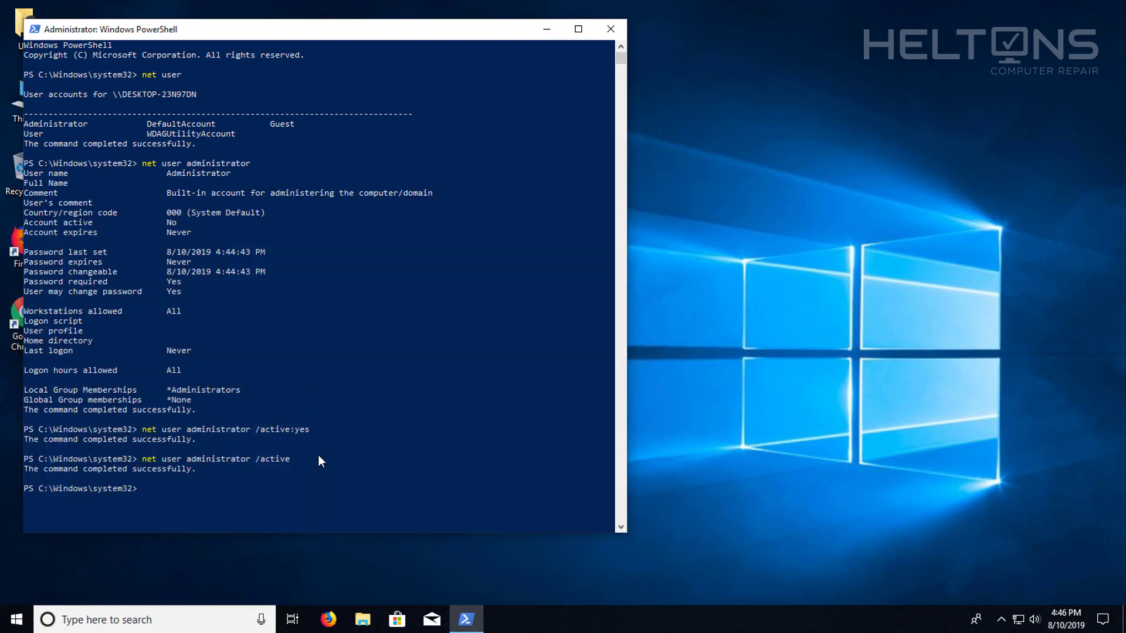
mouse_move(309, 470)
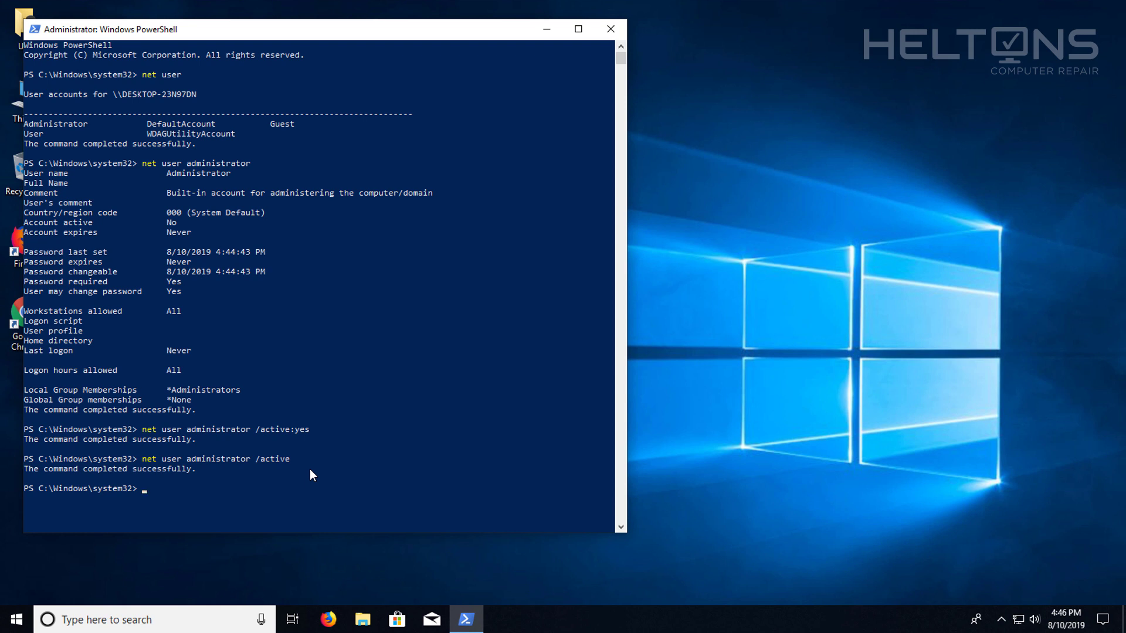
Run 'net user administrator /active:no' to deactivate the Administrator account.
type("net user")
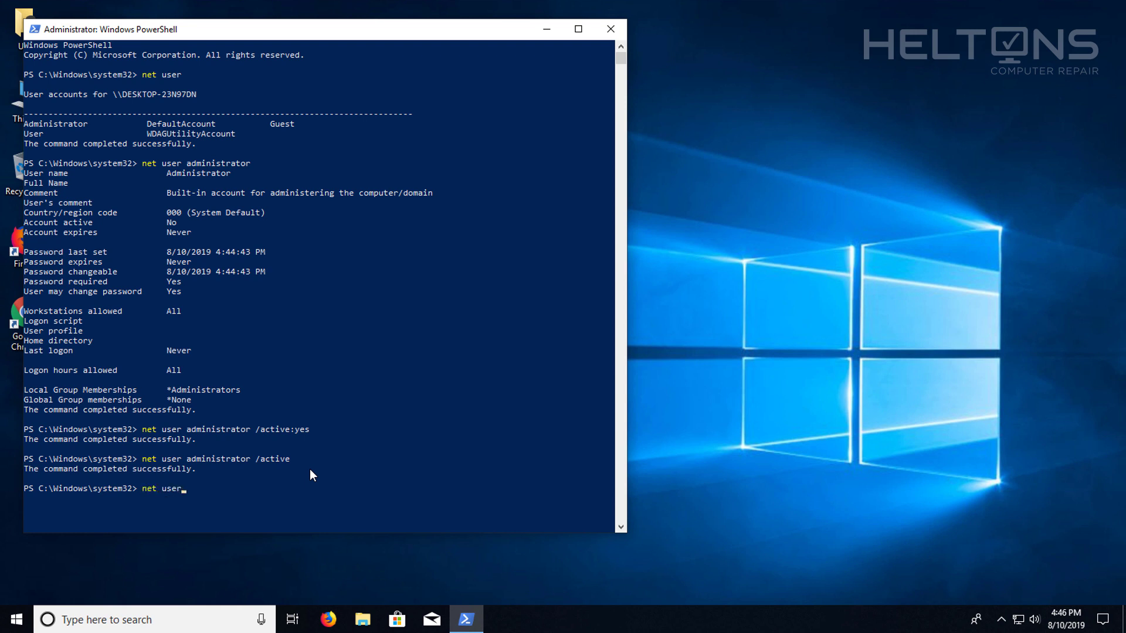
type("administrator /a")
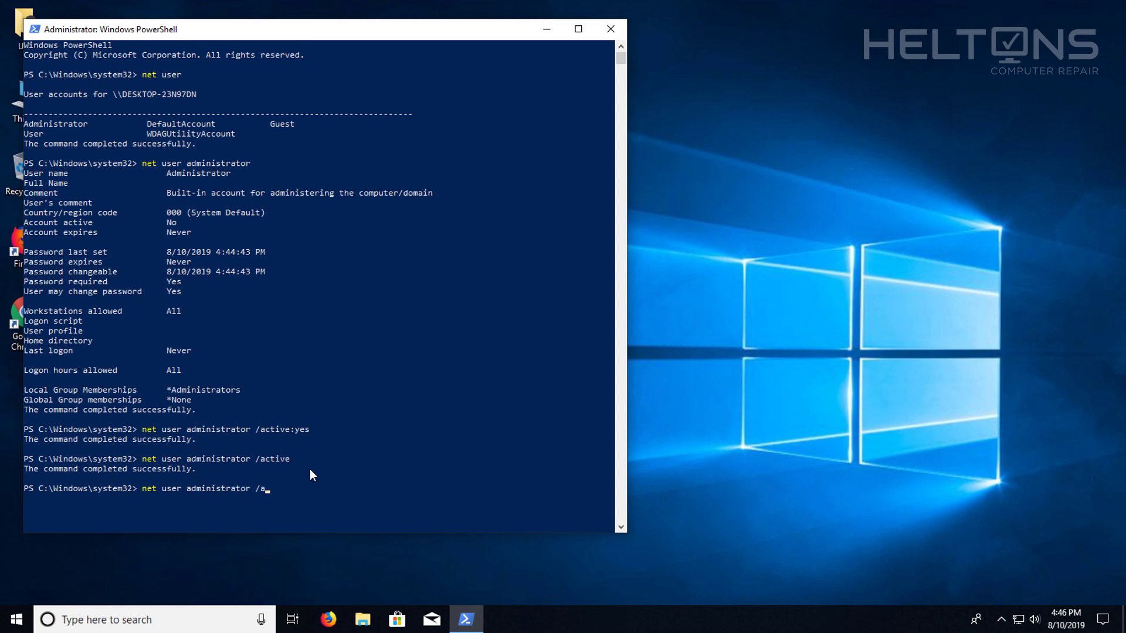
type("ctive:n")
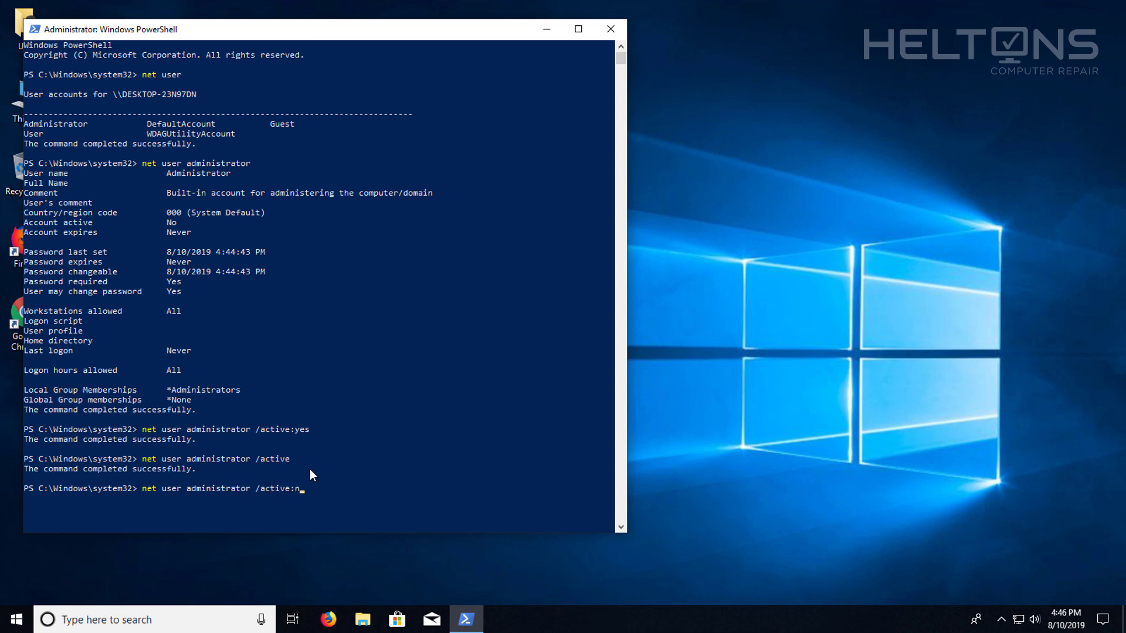
key("Enter")
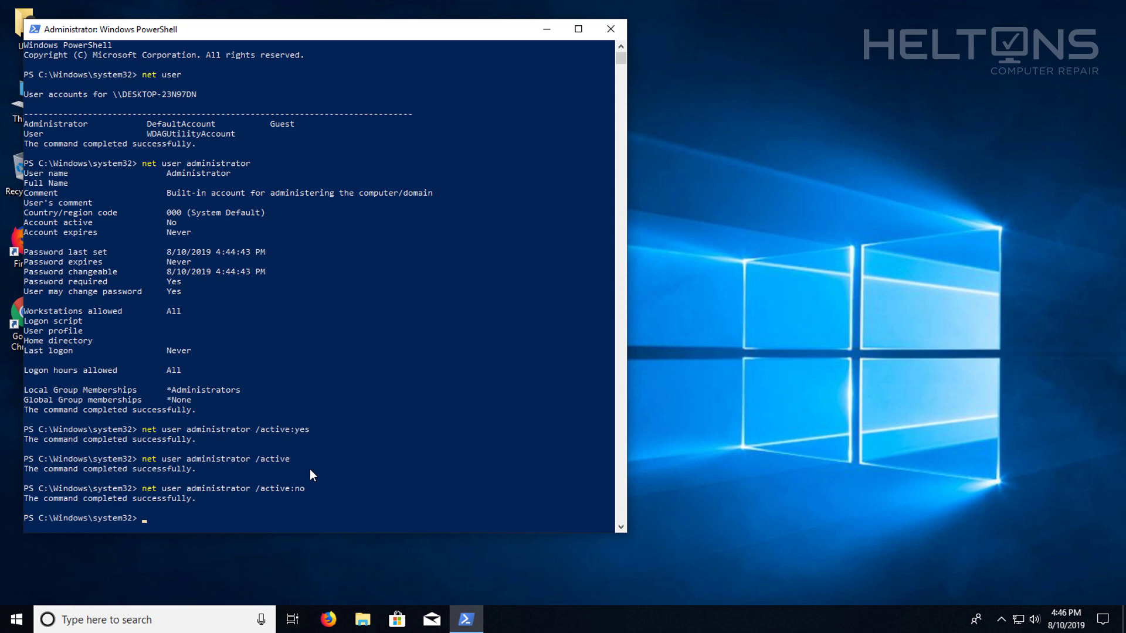
mouse_move(237, 490)
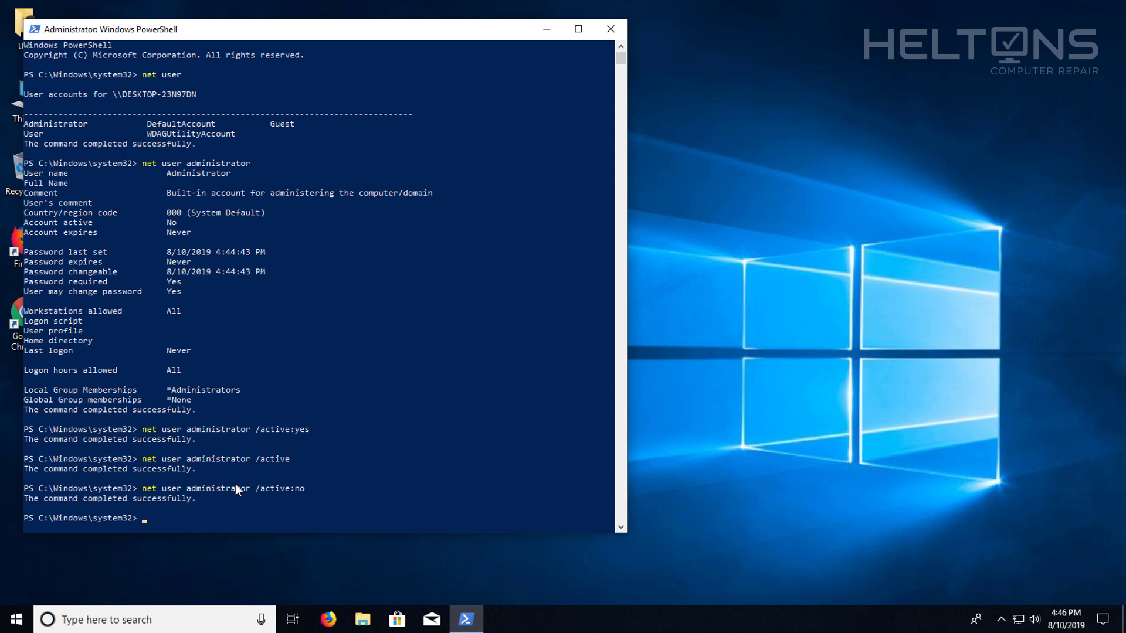
mouse_move(209, 510)
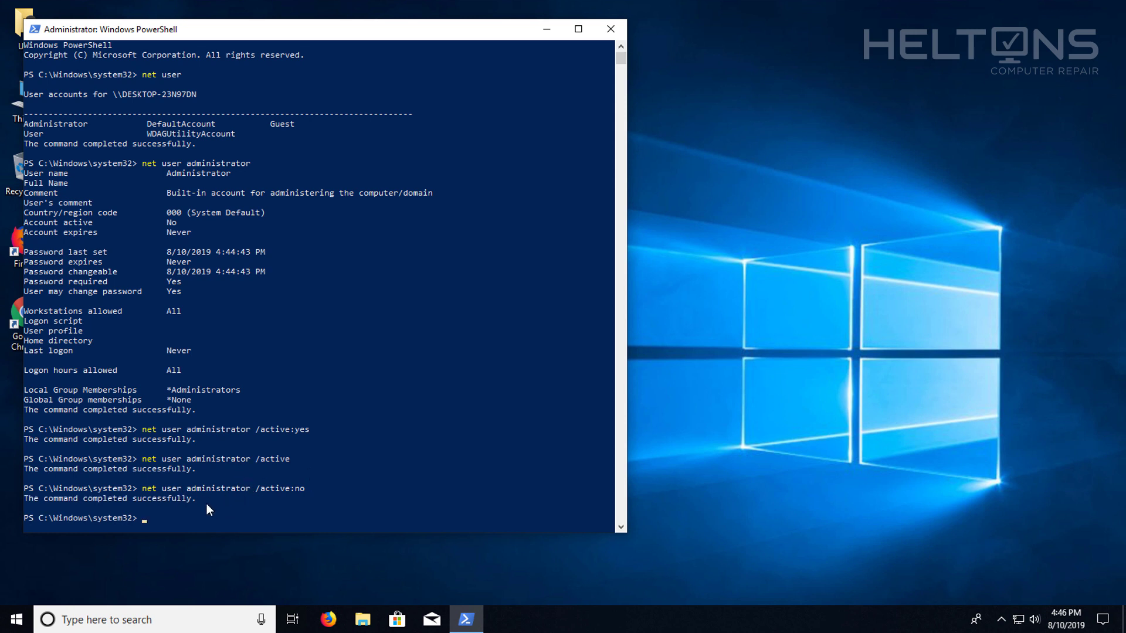
mouse_move(50, 149)
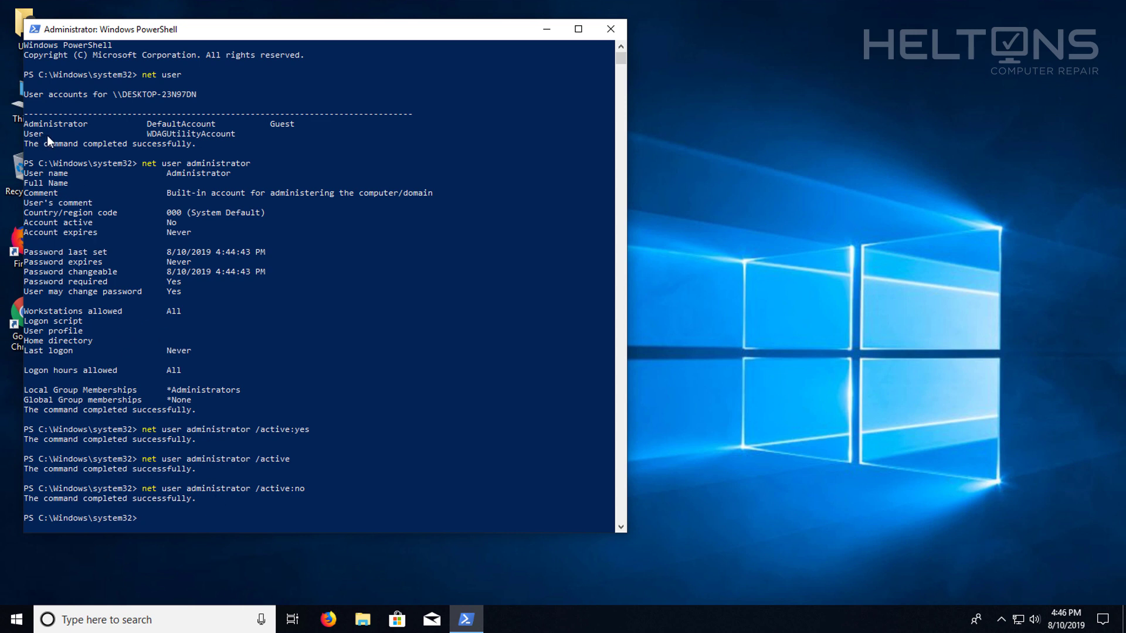
mouse_move(69, 172)
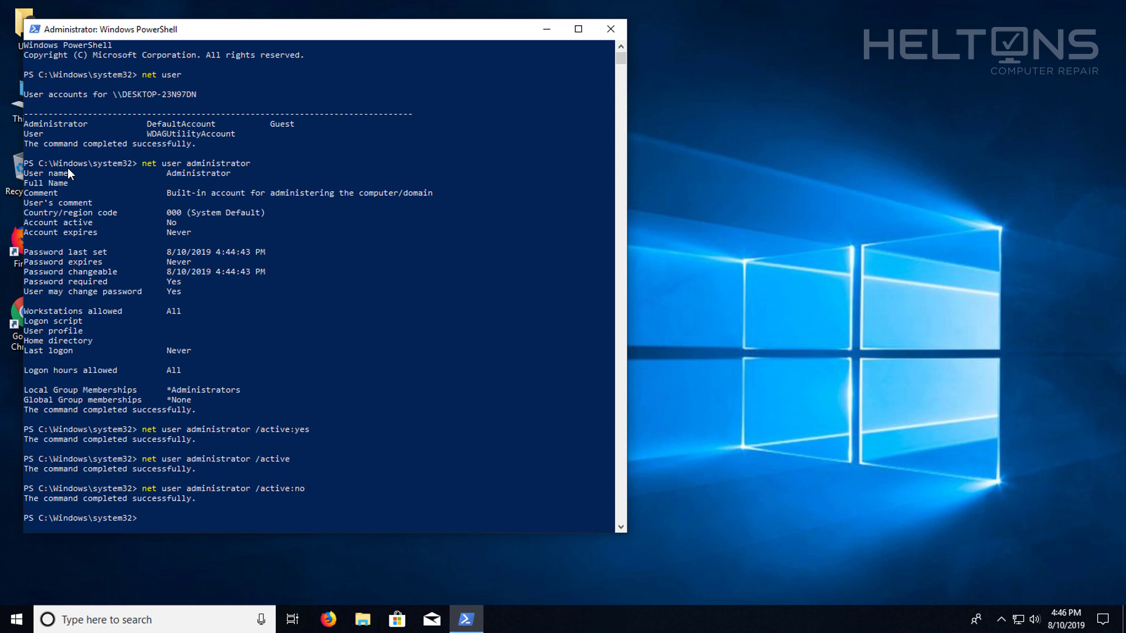
Start a second 'net user admin /acti' command and discard it without running.
type("net user")
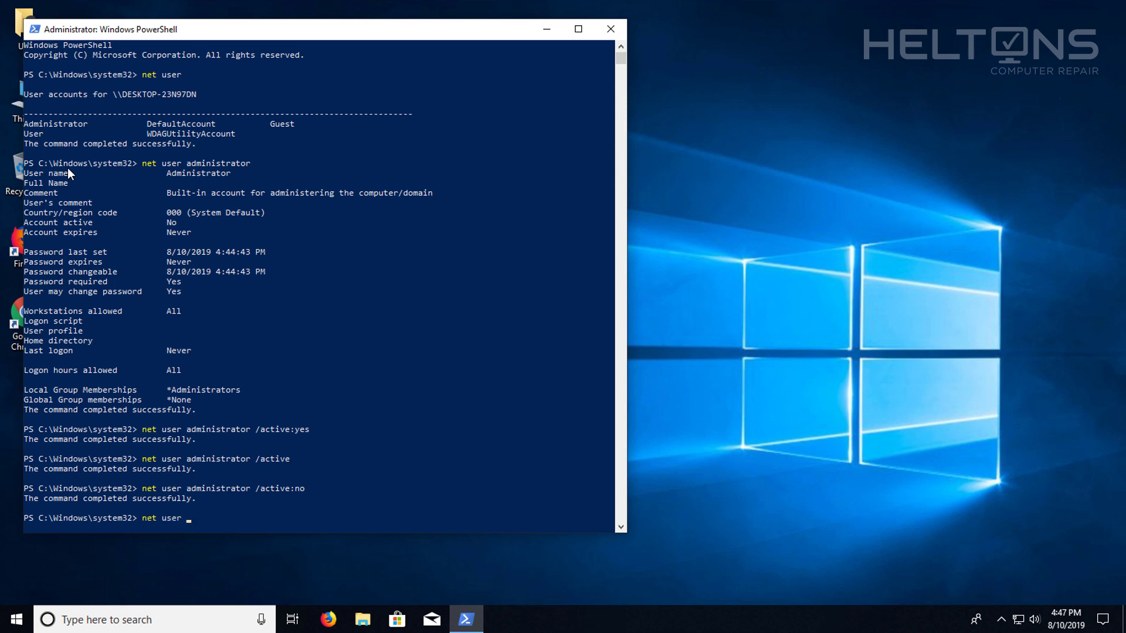
type("admin")
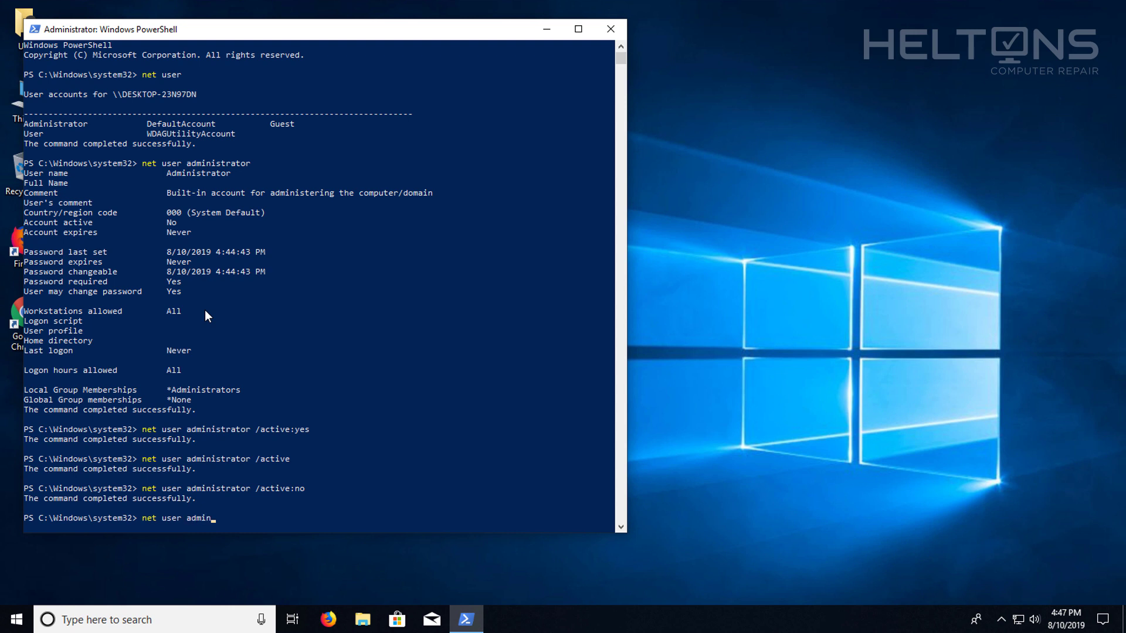
type("/active:yes")
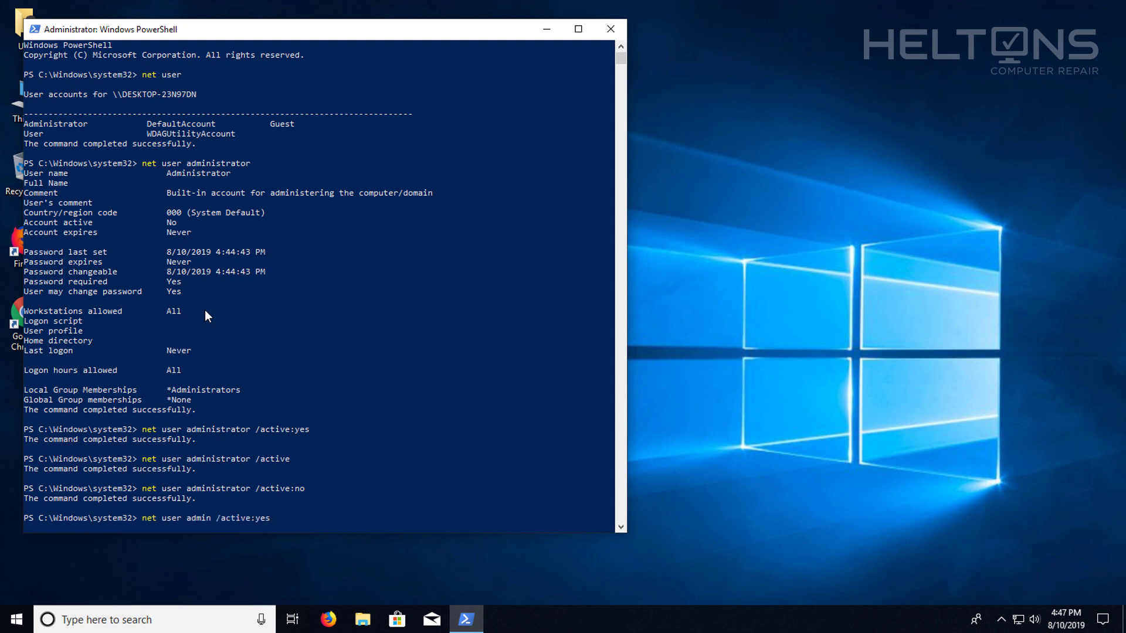
key("BackSpace")
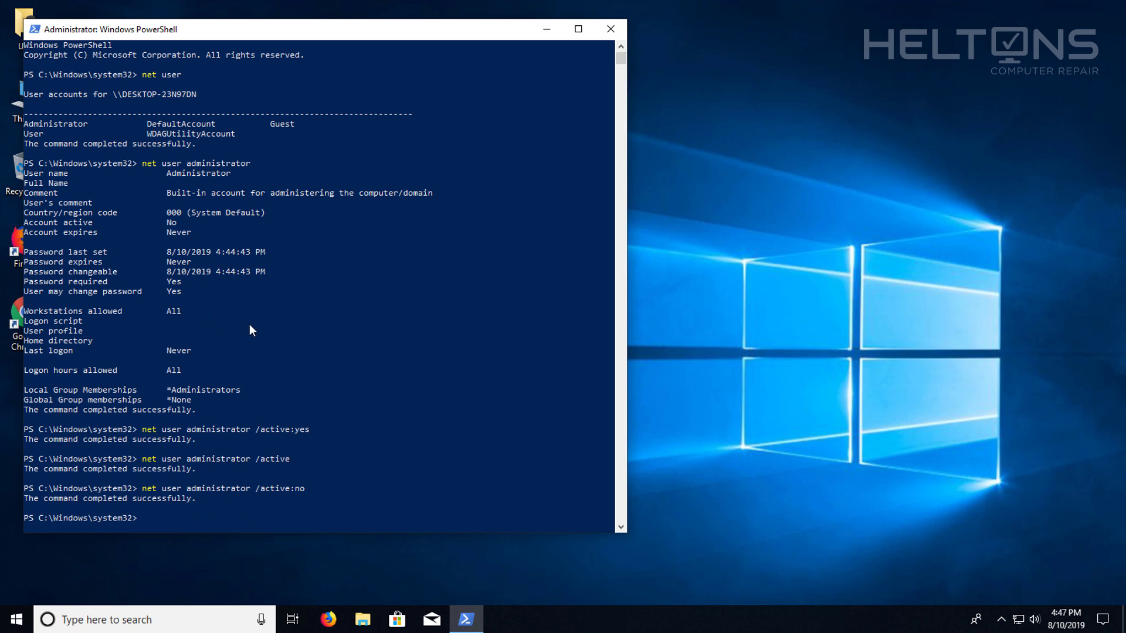
mouse_move(652, 372)
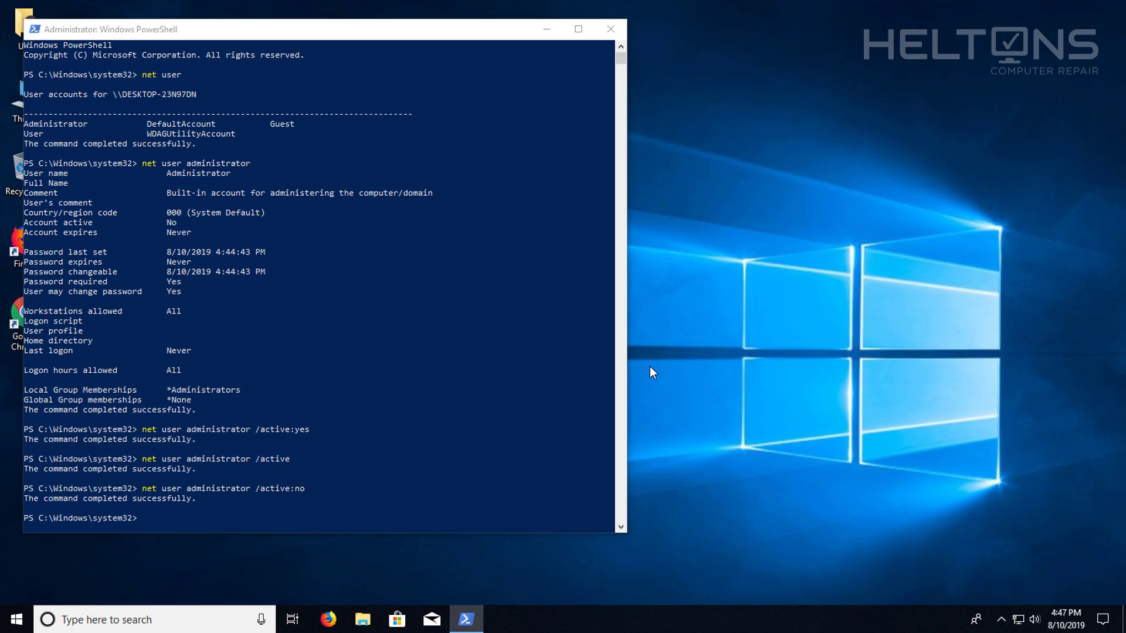
mouse_move(115, 533)
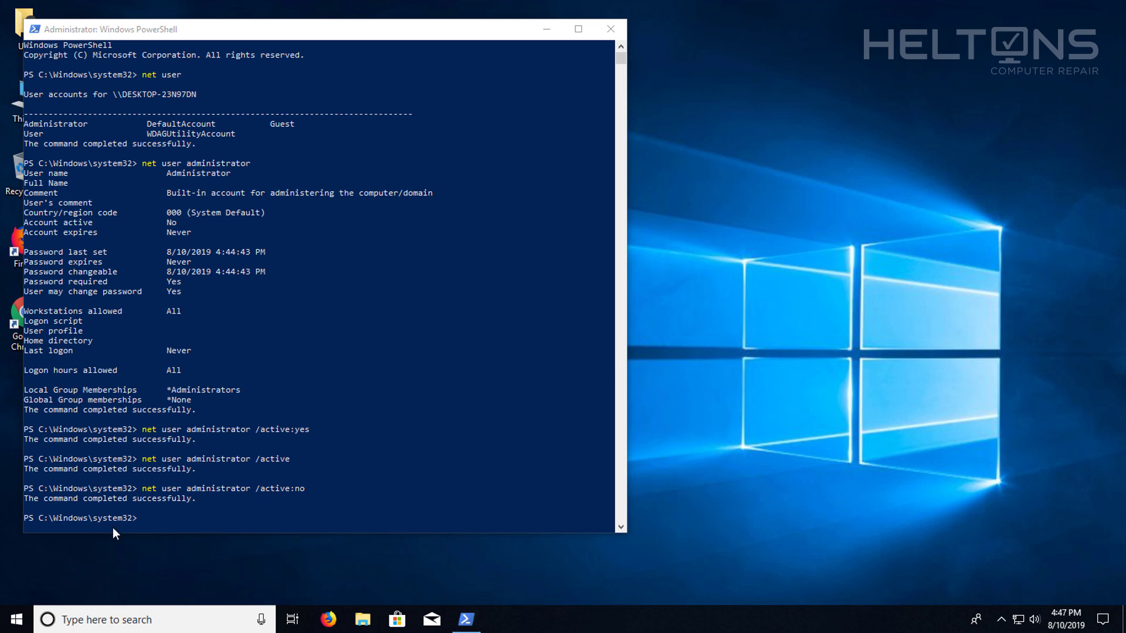
mouse_move(453, 198)
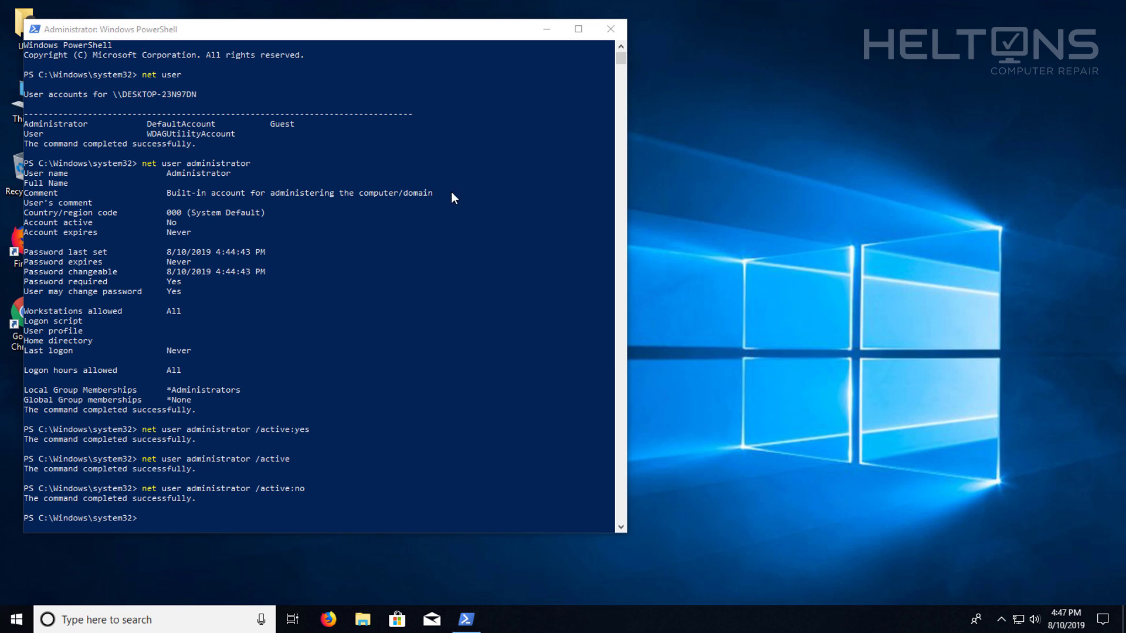
left_click(610, 28)
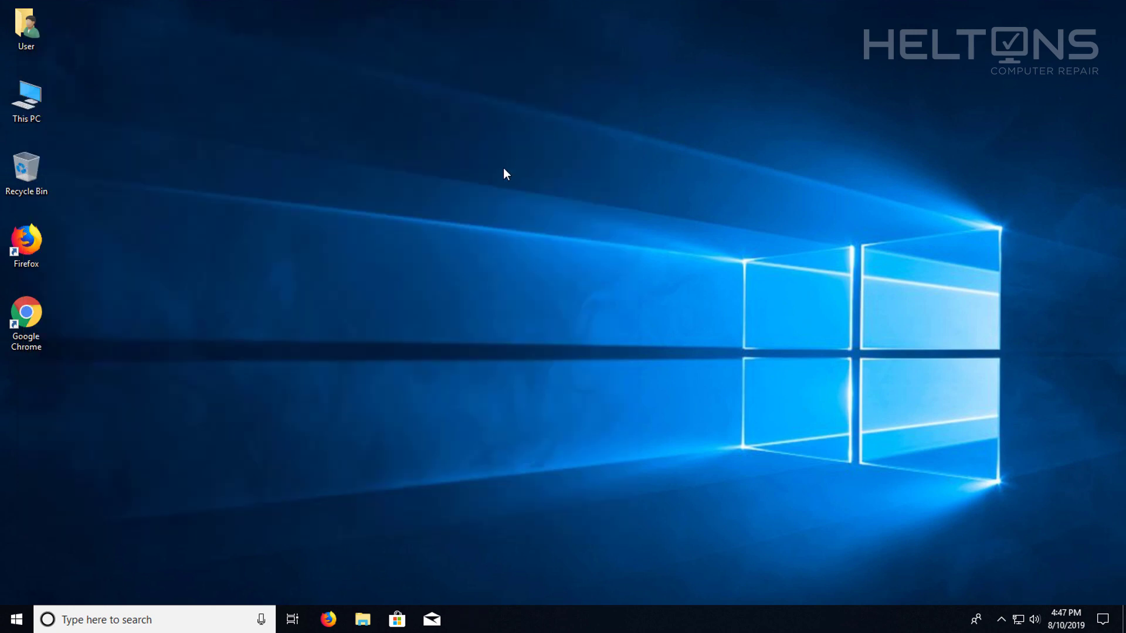
left_click(15, 619)
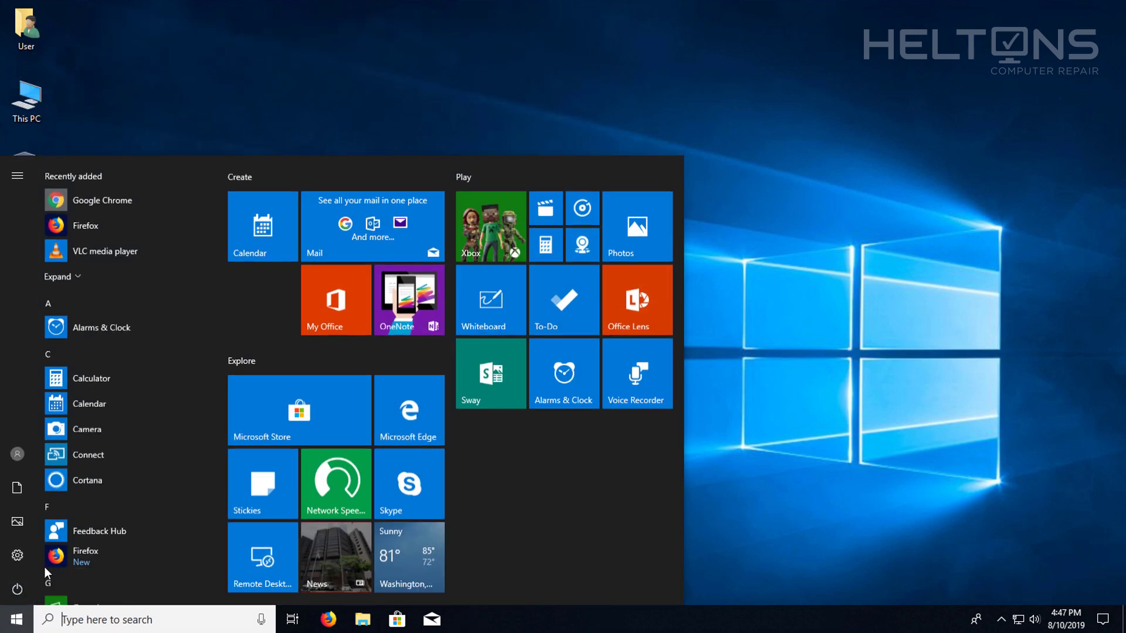
left_click(18, 454)
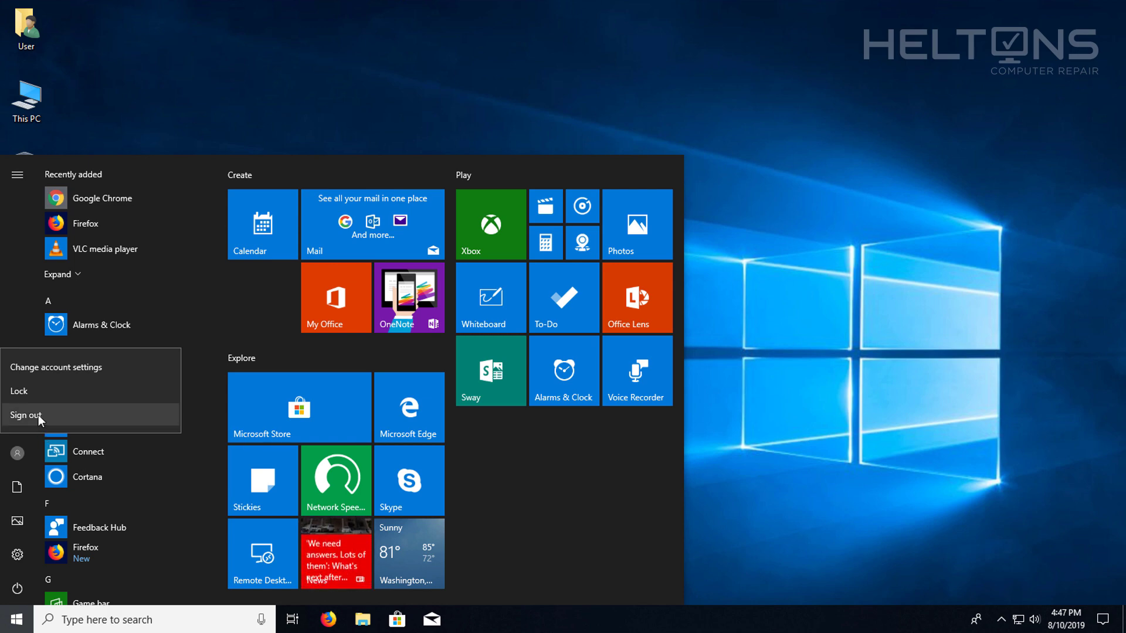
left_click(25, 415)
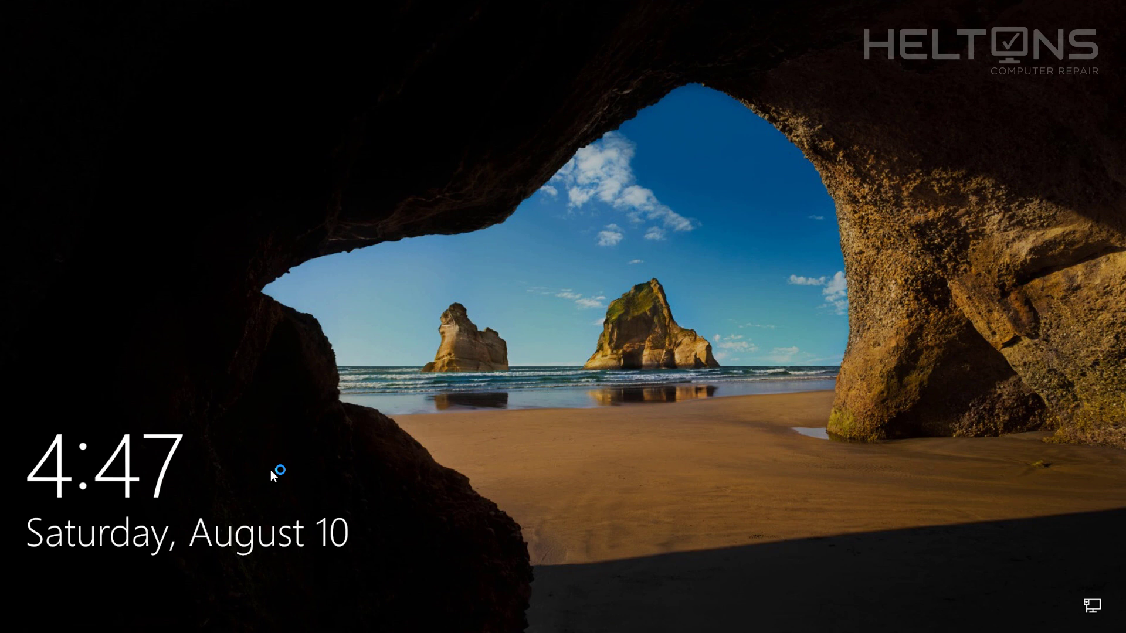
mouse_move(356, 493)
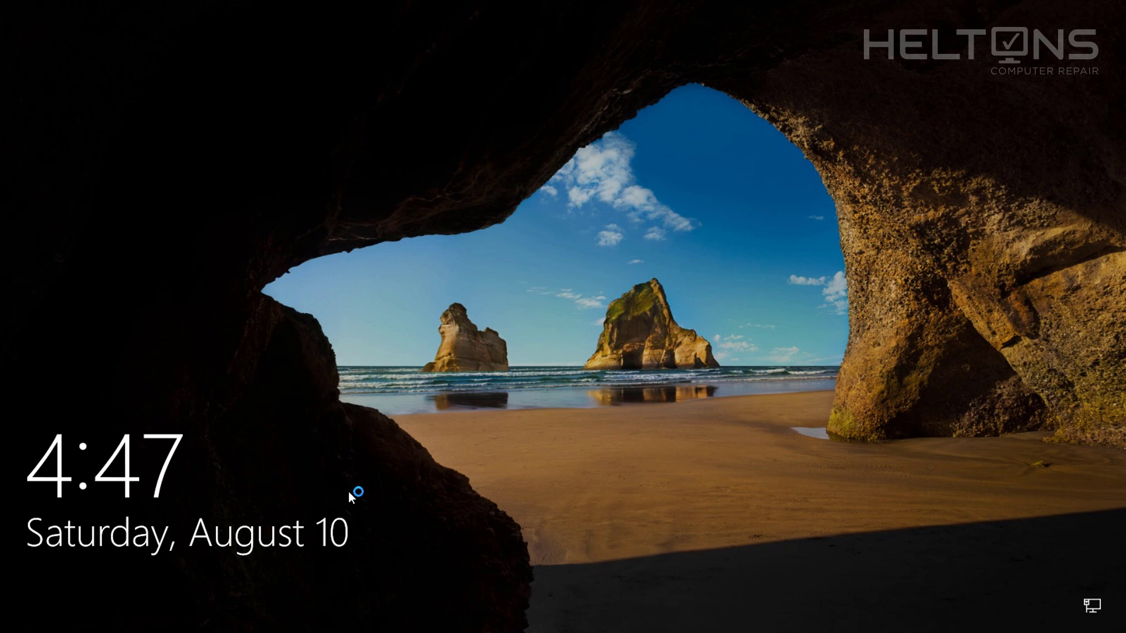
mouse_move(410, 545)
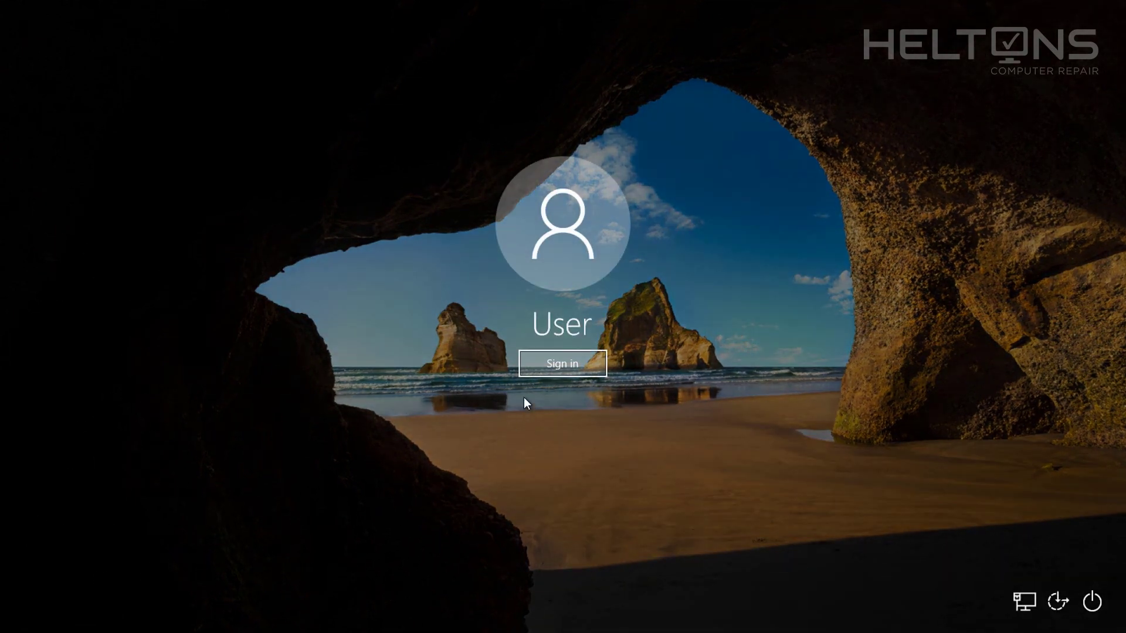
left_click(562, 362)
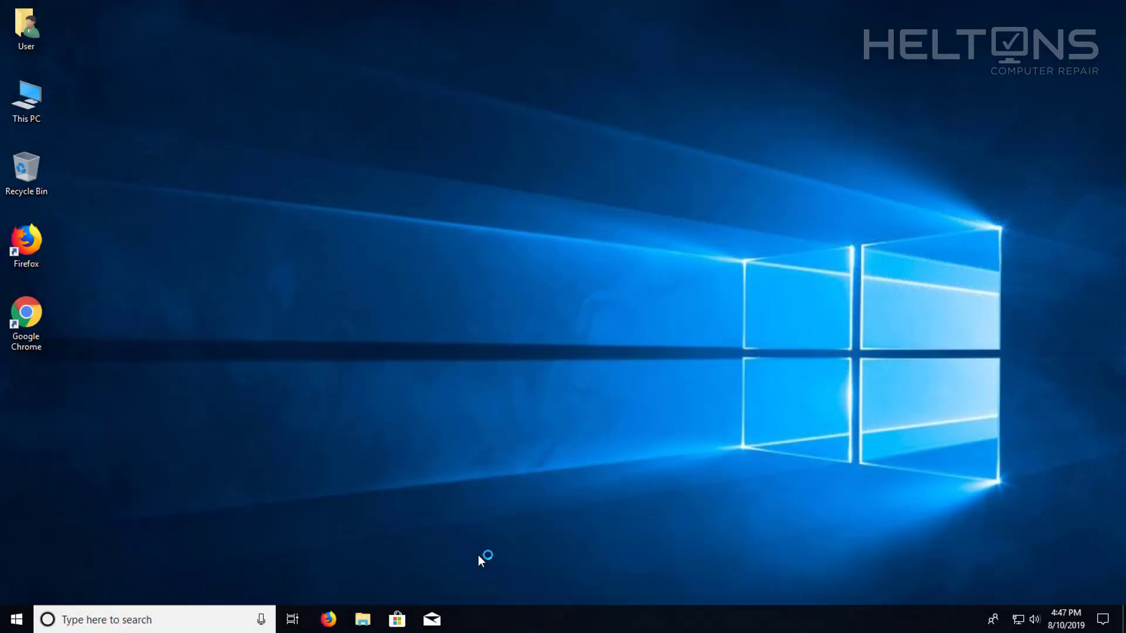
mouse_move(553, 290)
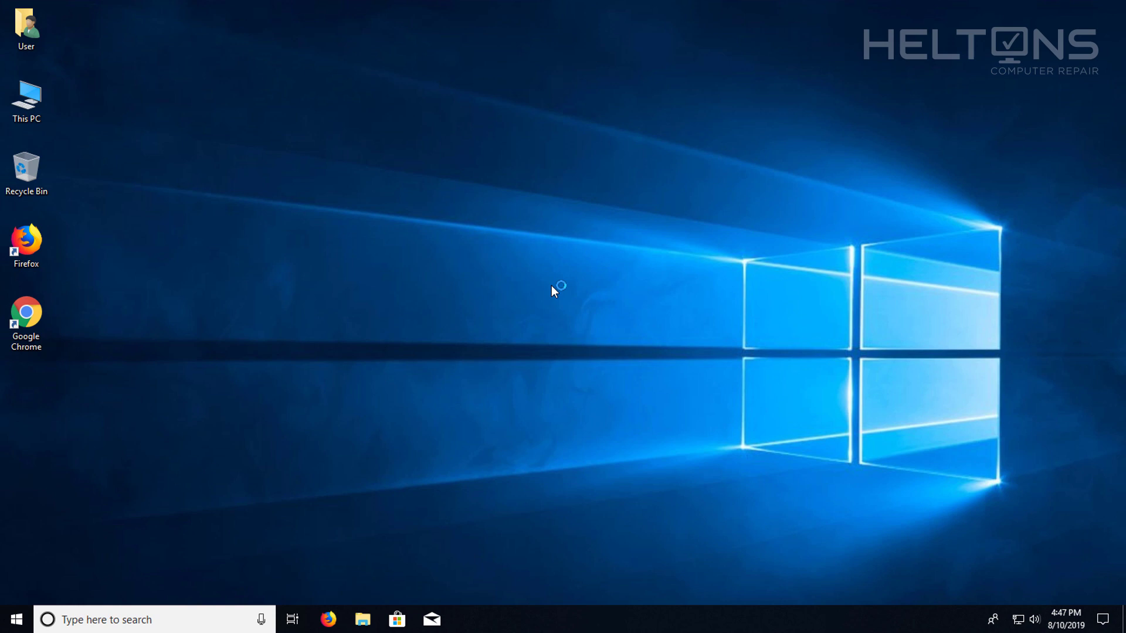
mouse_move(558, 309)
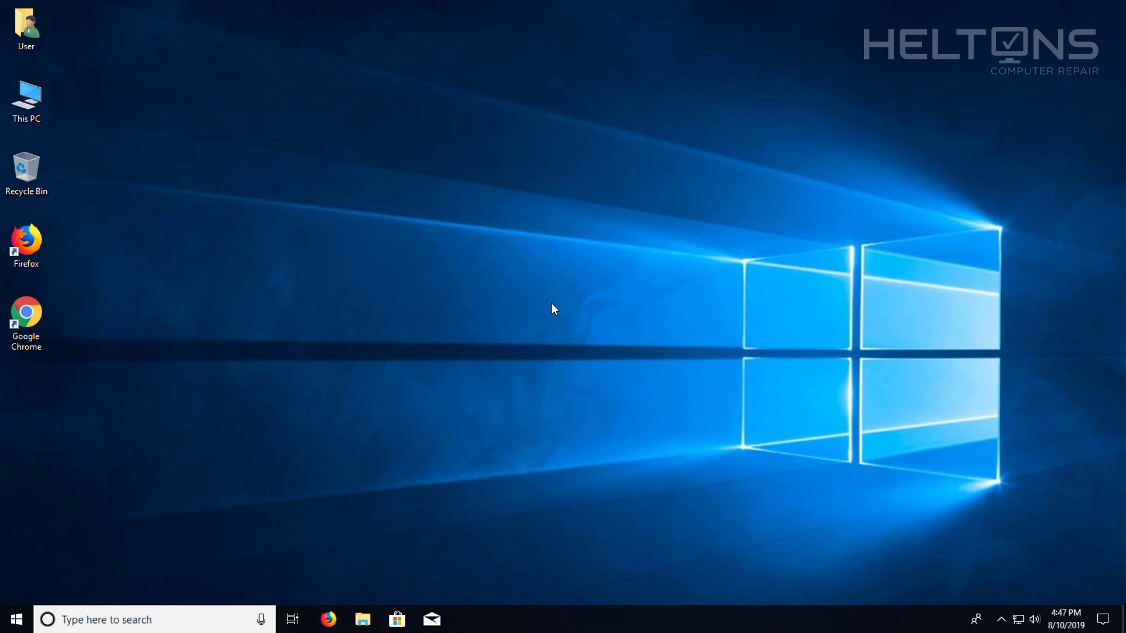
mouse_move(502, 303)
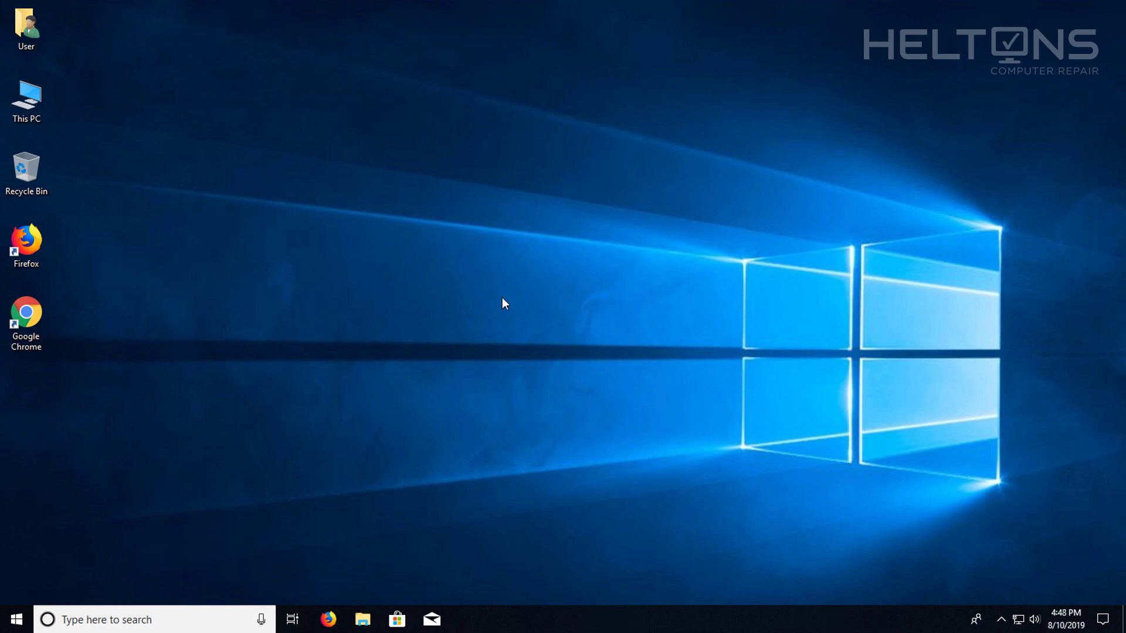
mouse_move(414, 321)
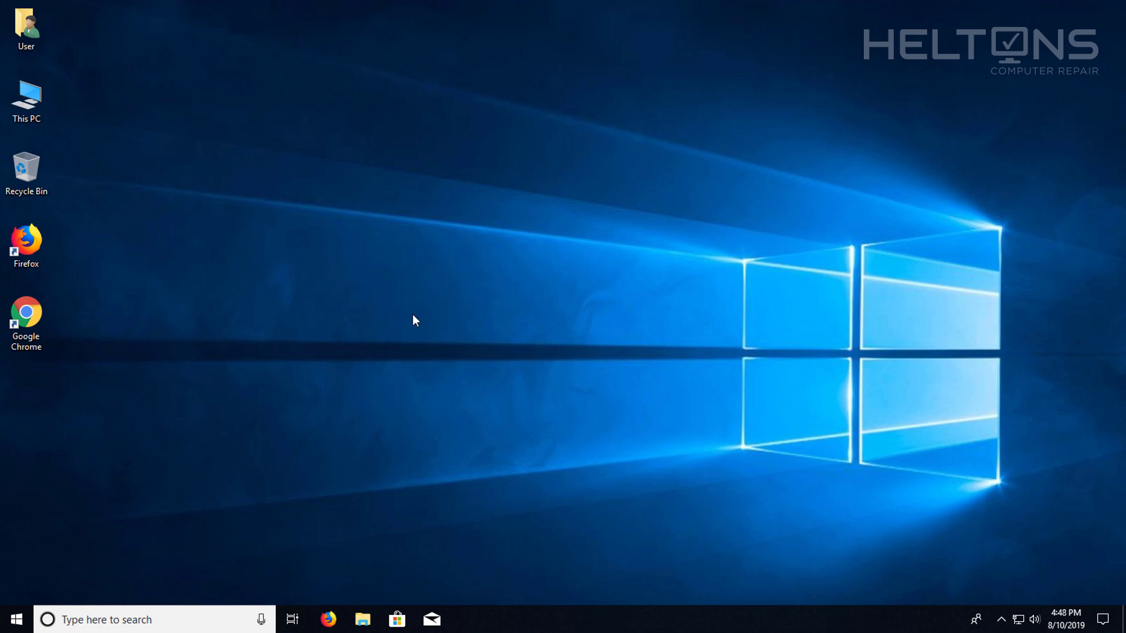